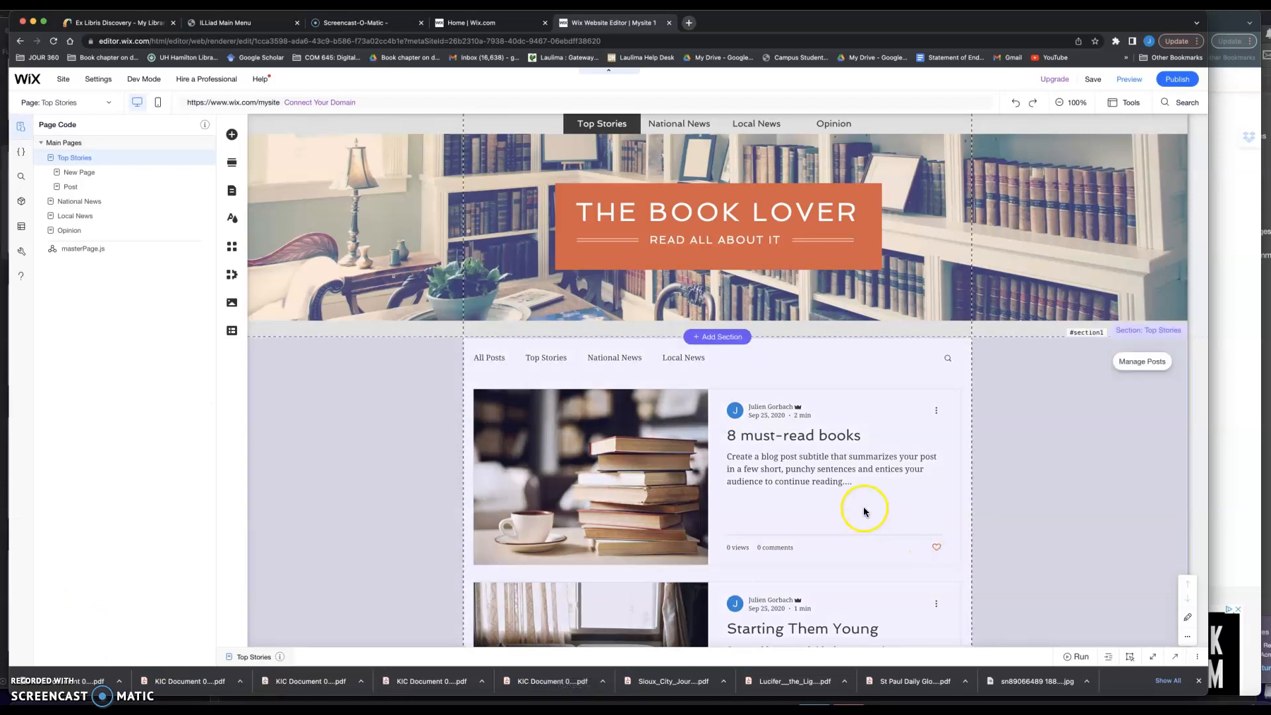
Step: Go from the Top Stories blog feed to the blog's Manage Posts dashboard
click(856, 515)
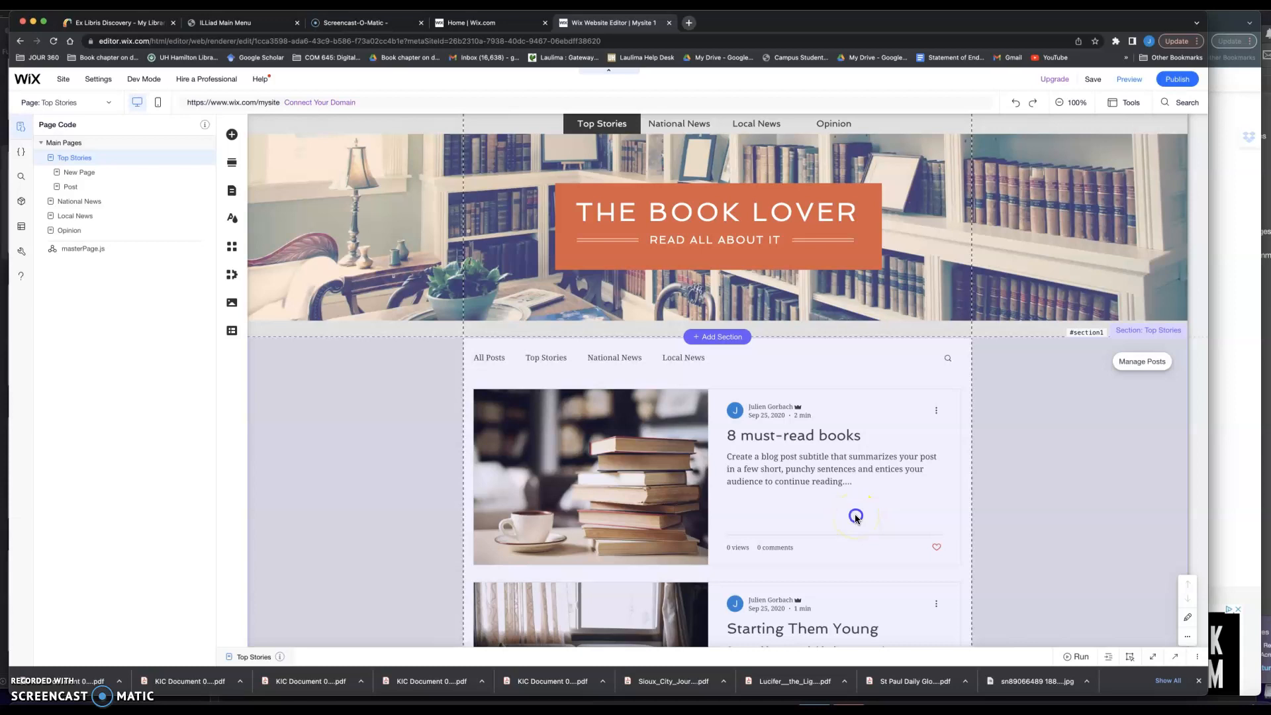
click(855, 516)
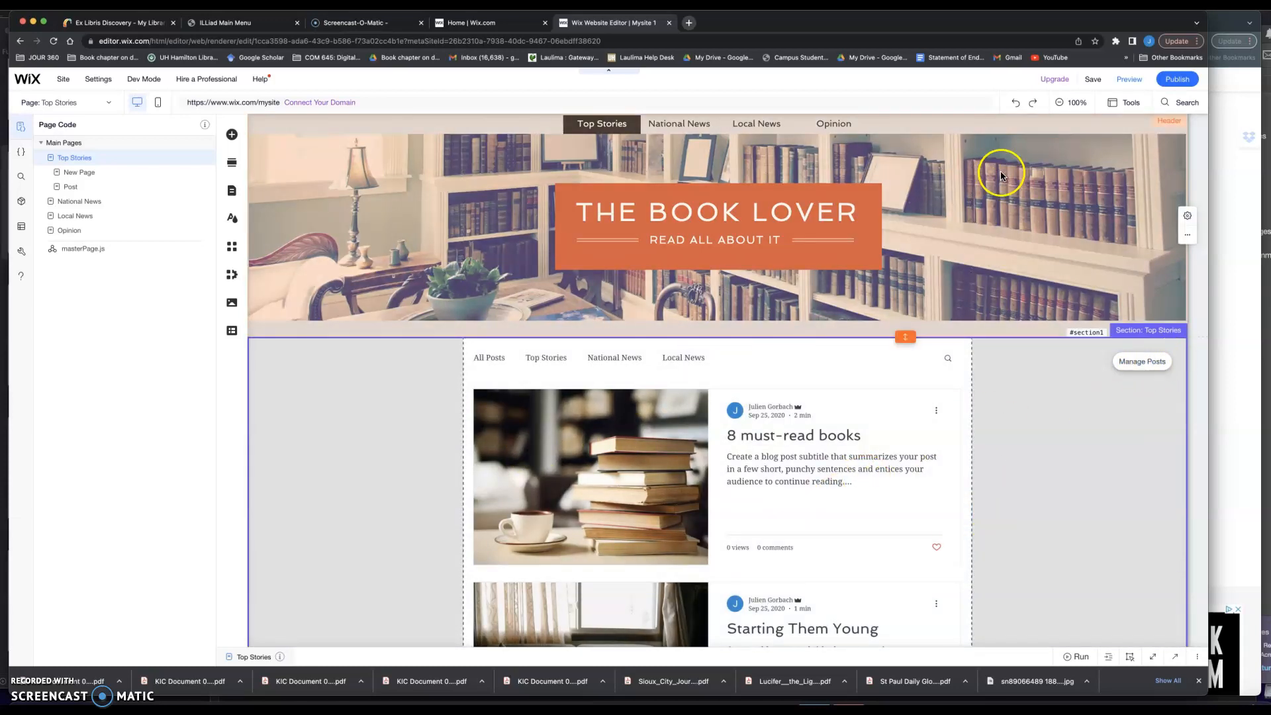
click(1003, 175)
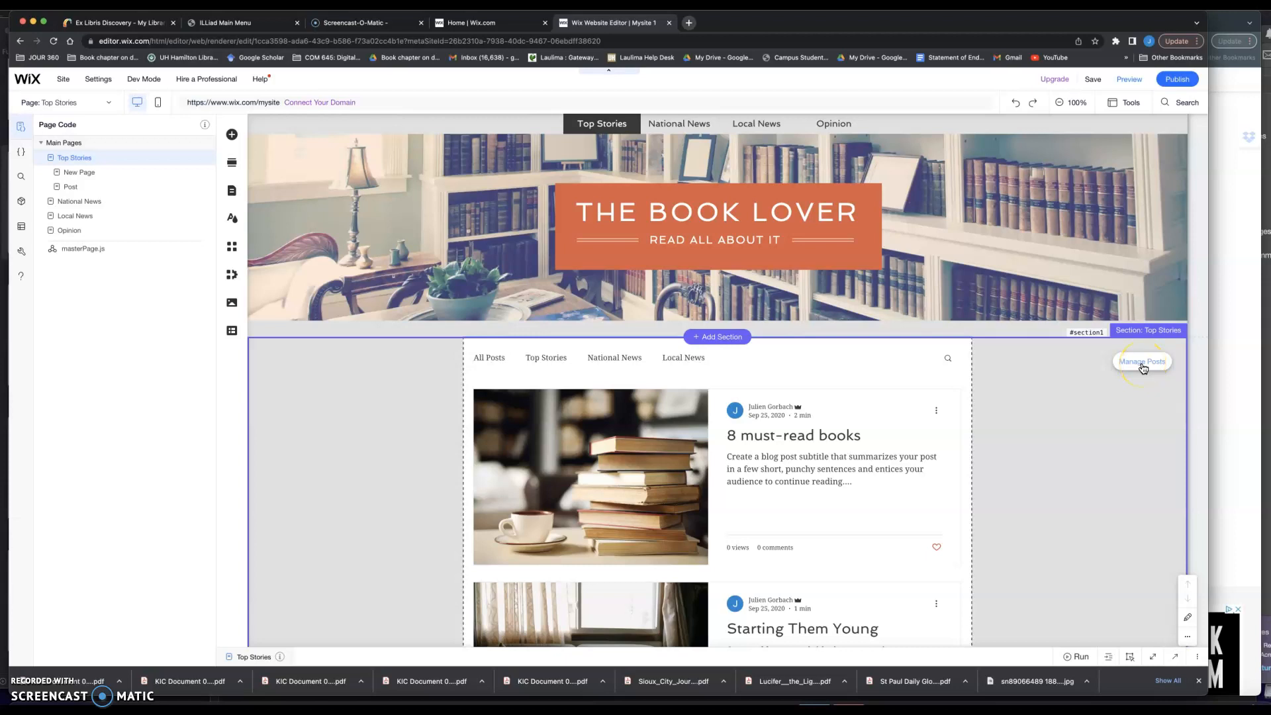
click(1141, 361)
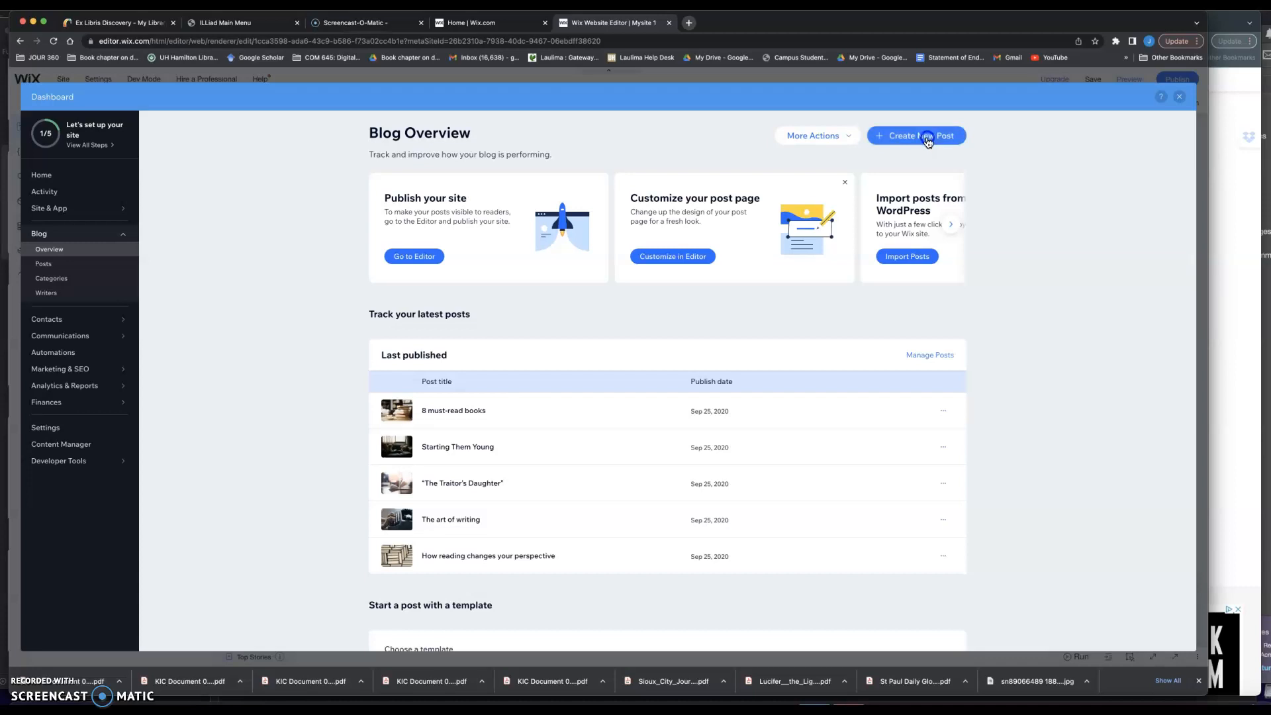
Step: Create a new post and title it 'Costumed Canines: Who's the Top Dog?'
click(915, 135)
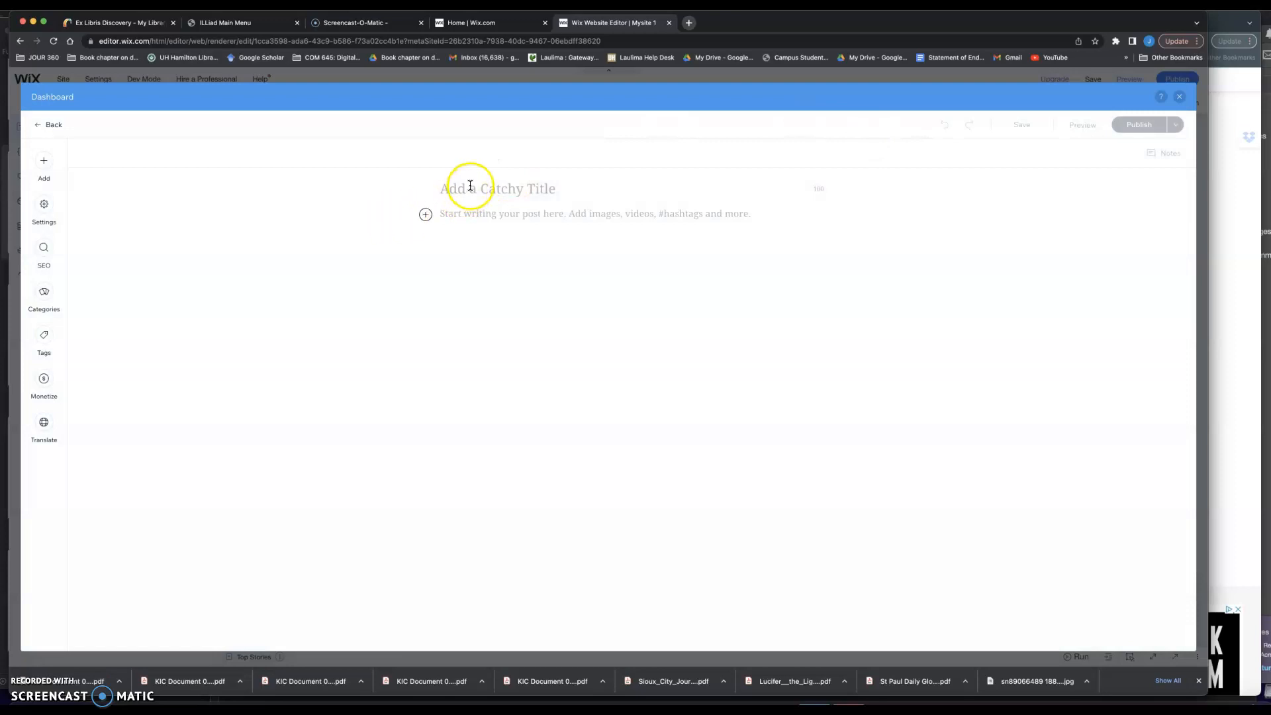
click(469, 188)
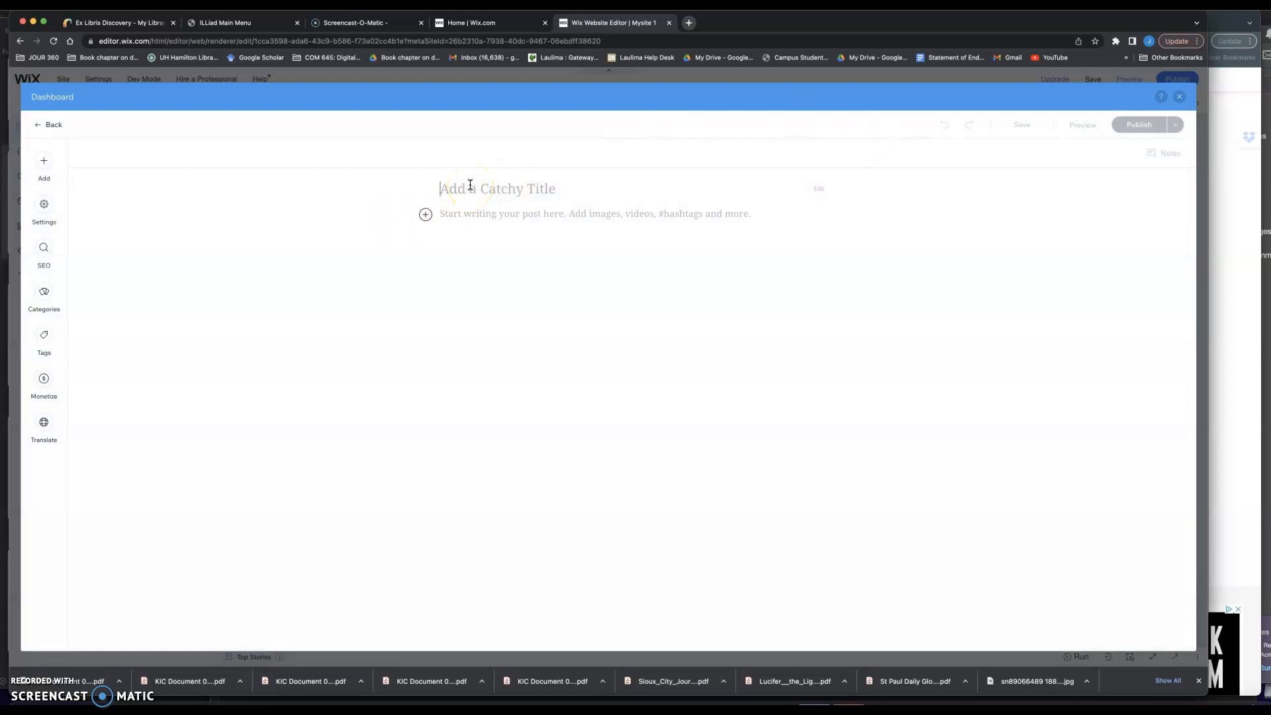
click(496, 188)
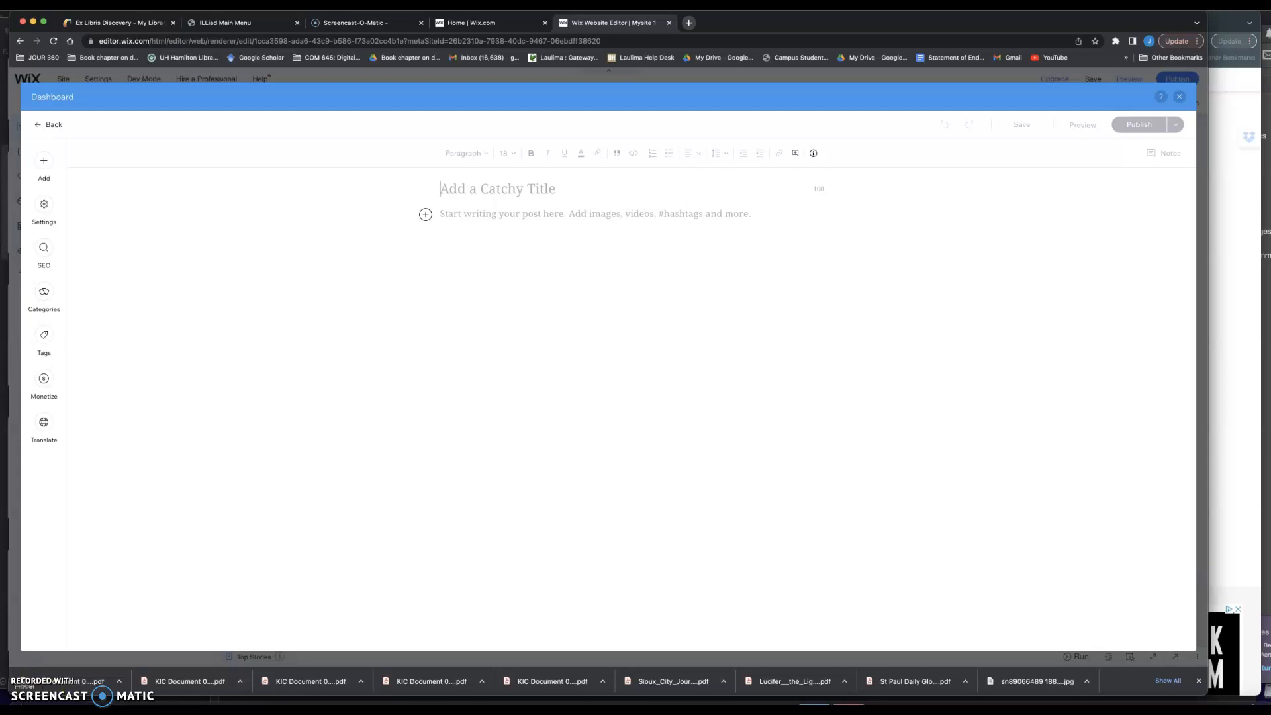
click(457, 189)
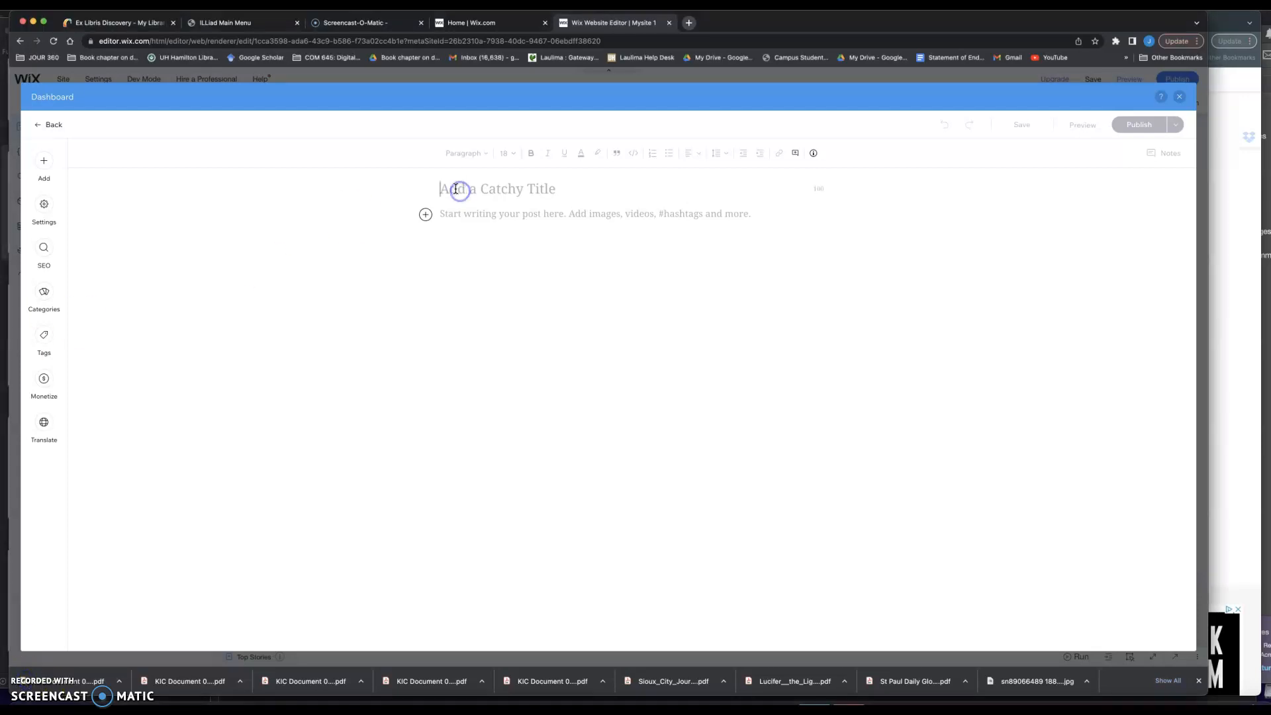
text(Costa)
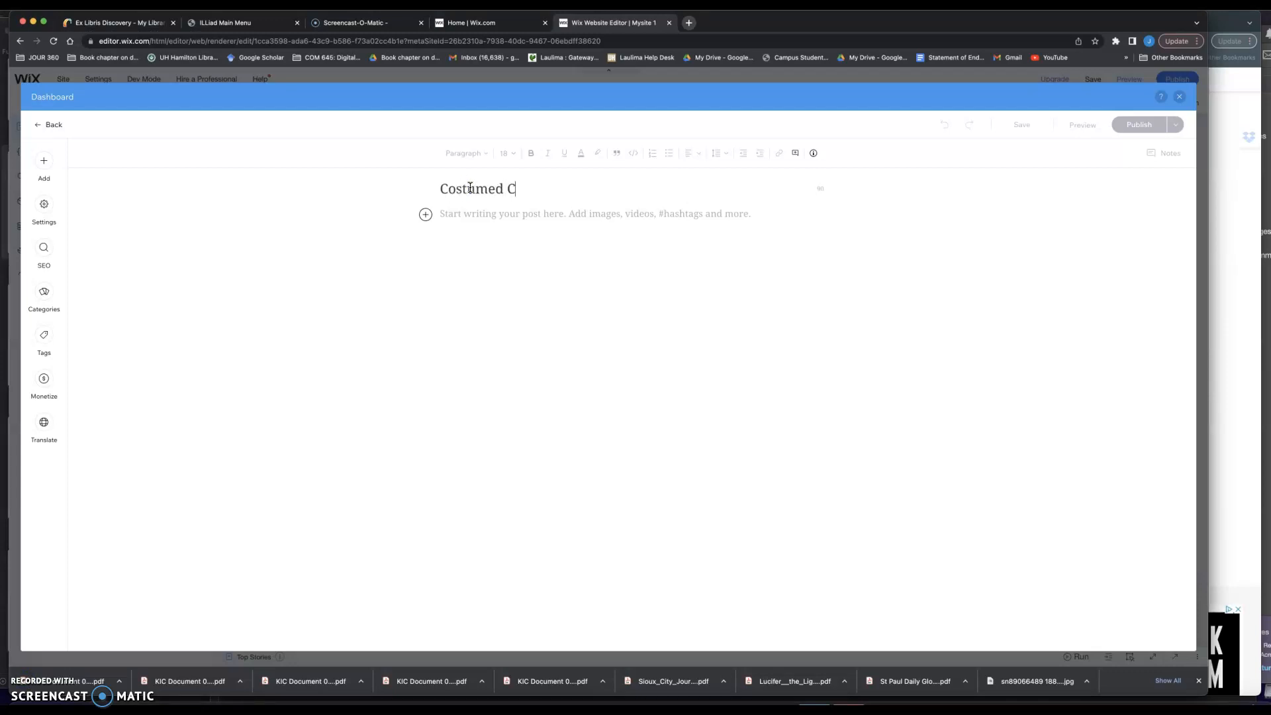
text(anin)
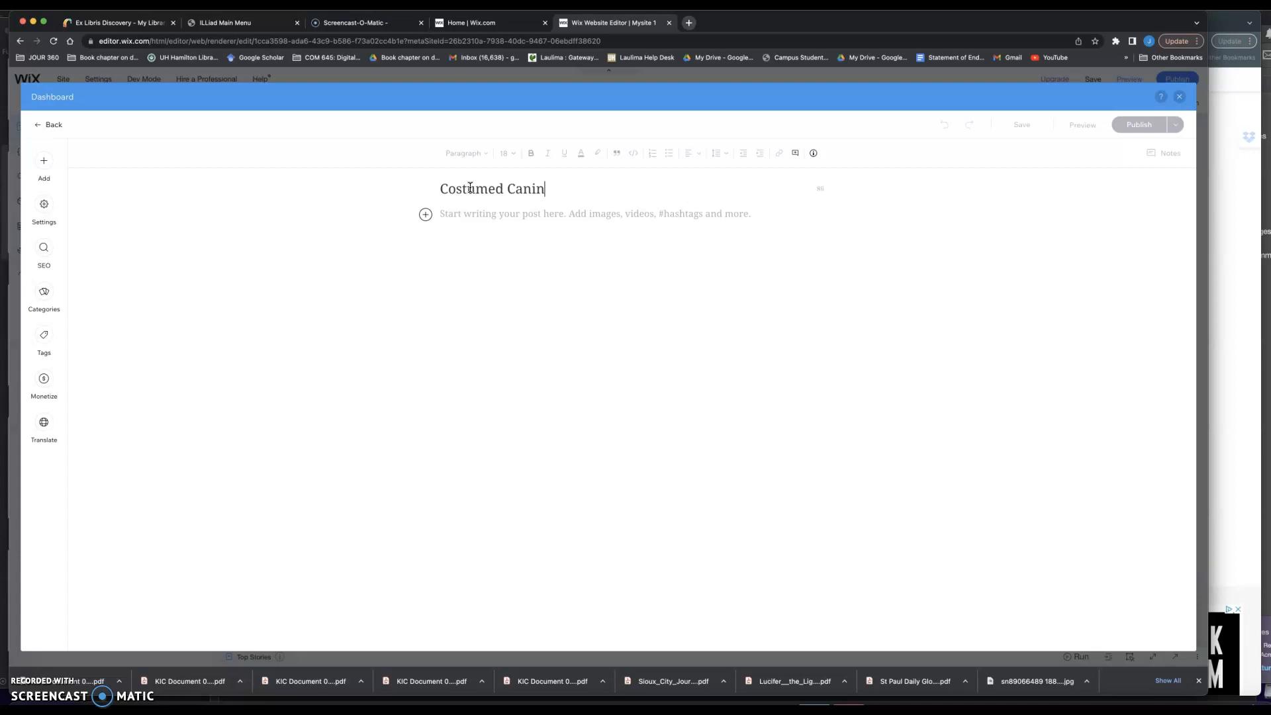
text(es)
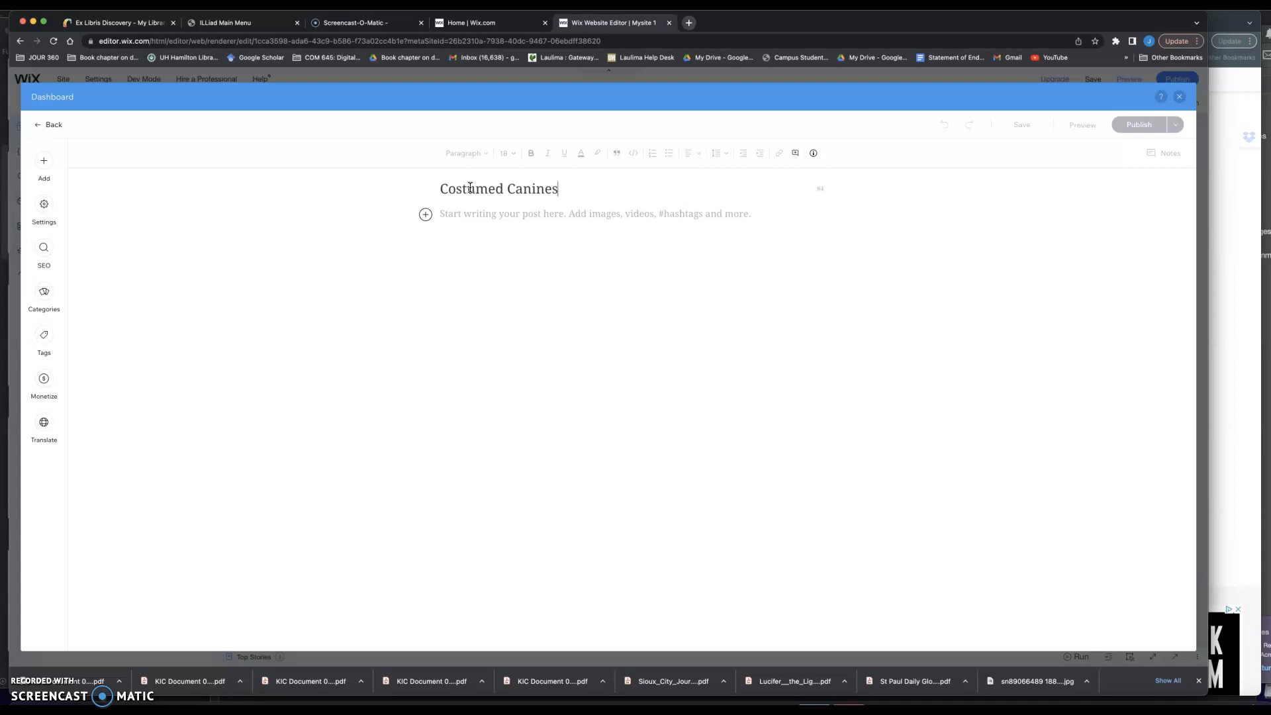
text(: Whoi)
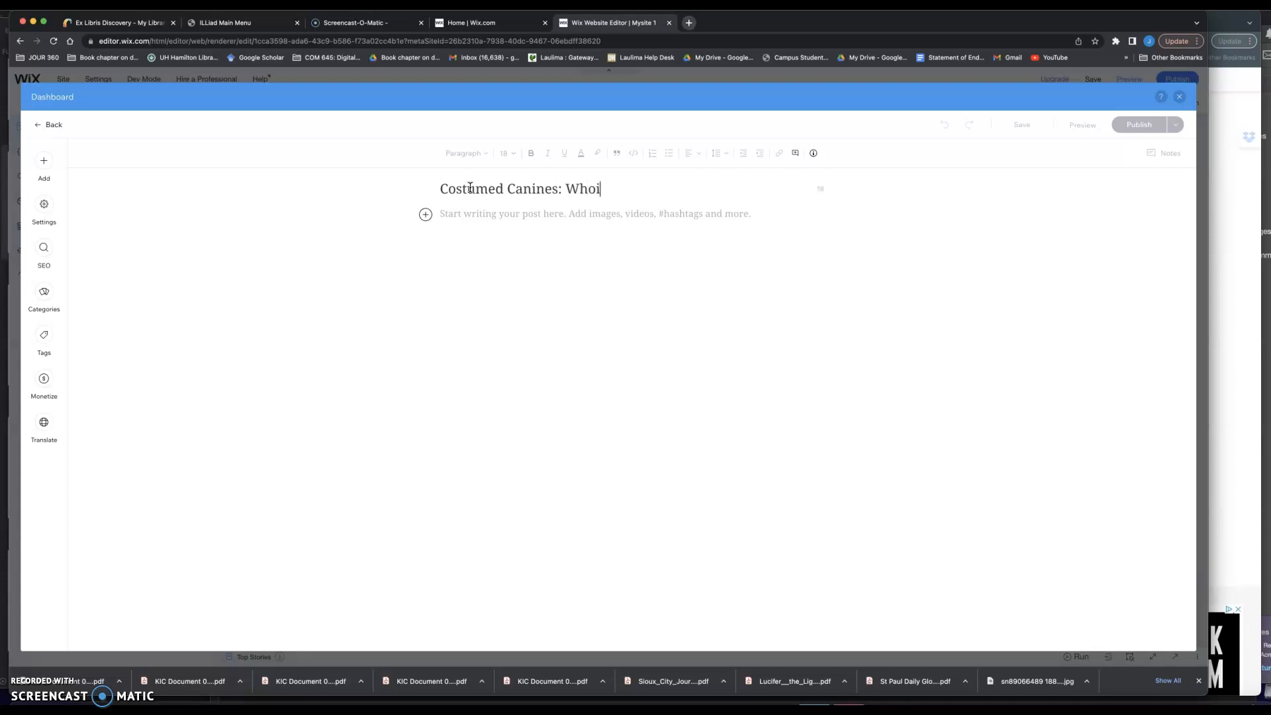
text('s the)
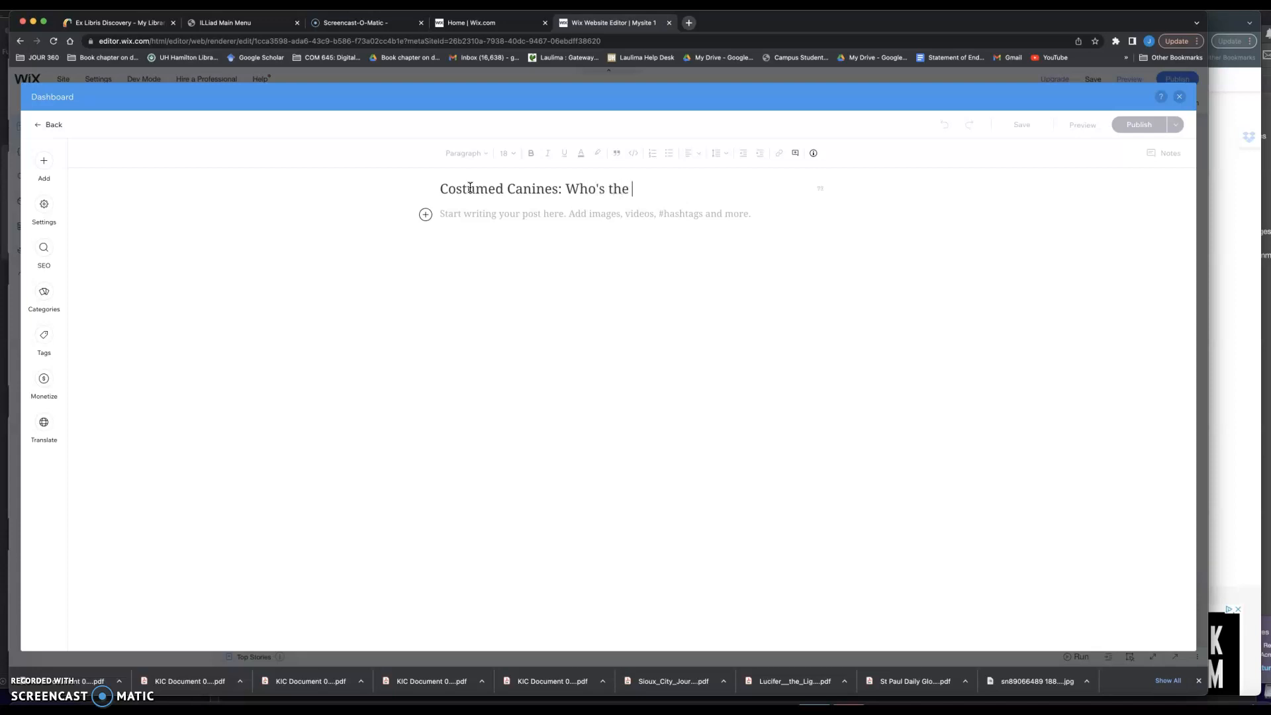
text(Top Dog?)
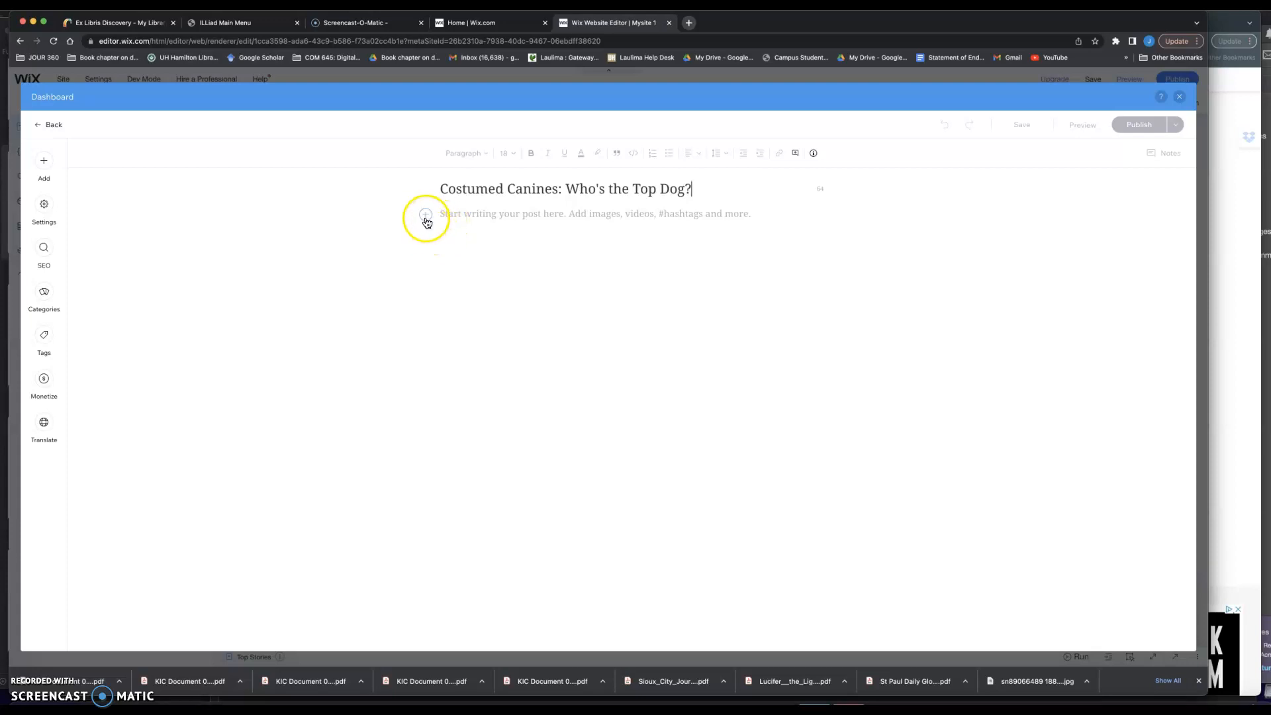
mouse_move(432, 248)
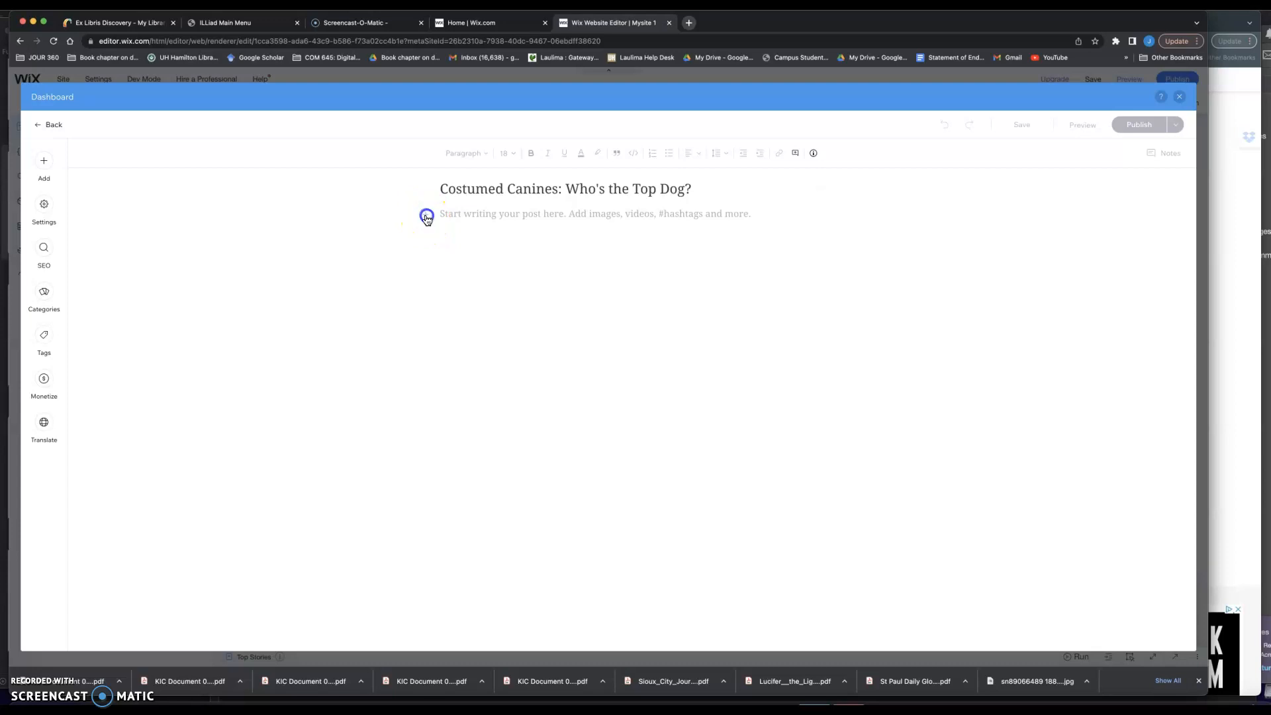
Step: Start a SoundCloud embed from the post's Add panel under 'From the web'
click(44, 166)
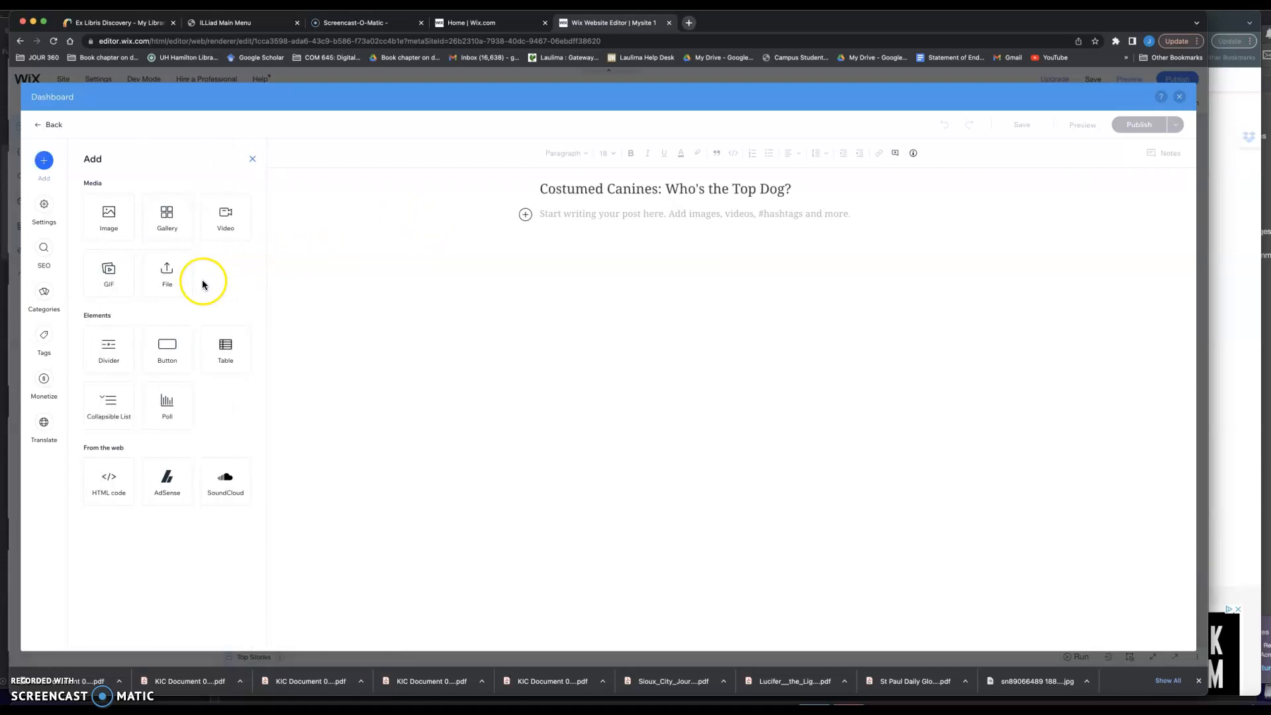
mouse_move(215, 396)
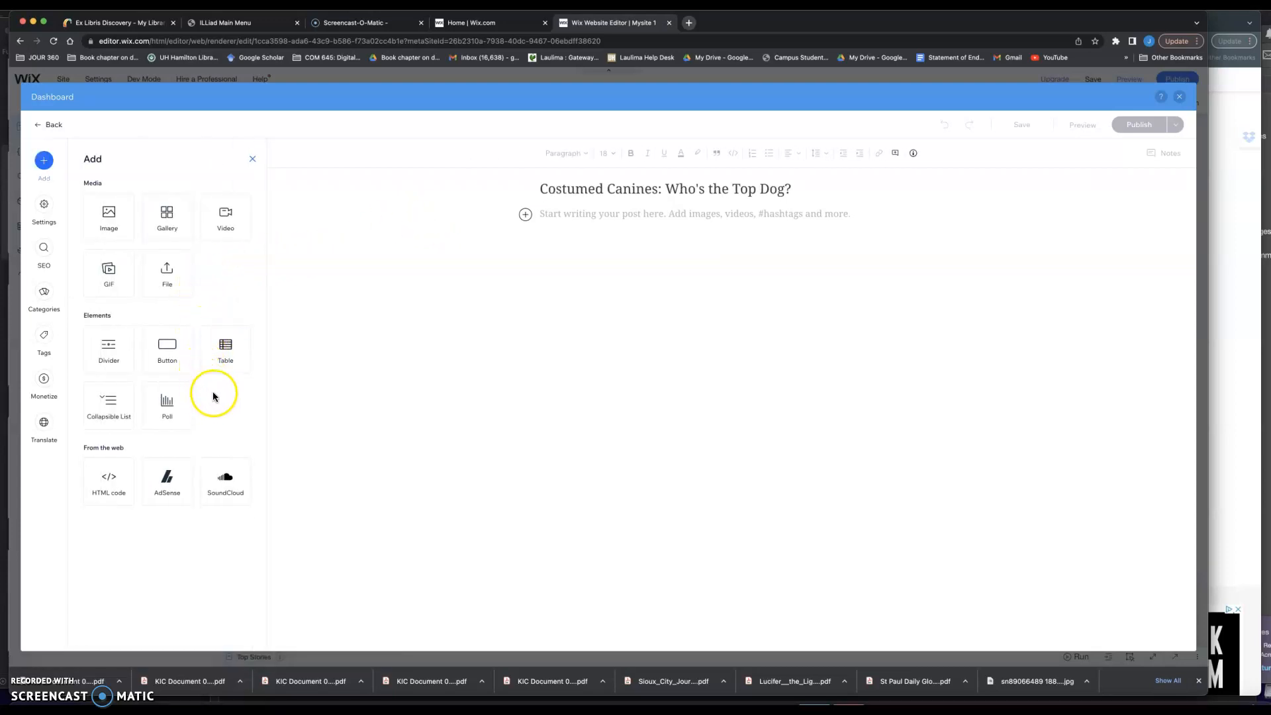
mouse_move(225, 349)
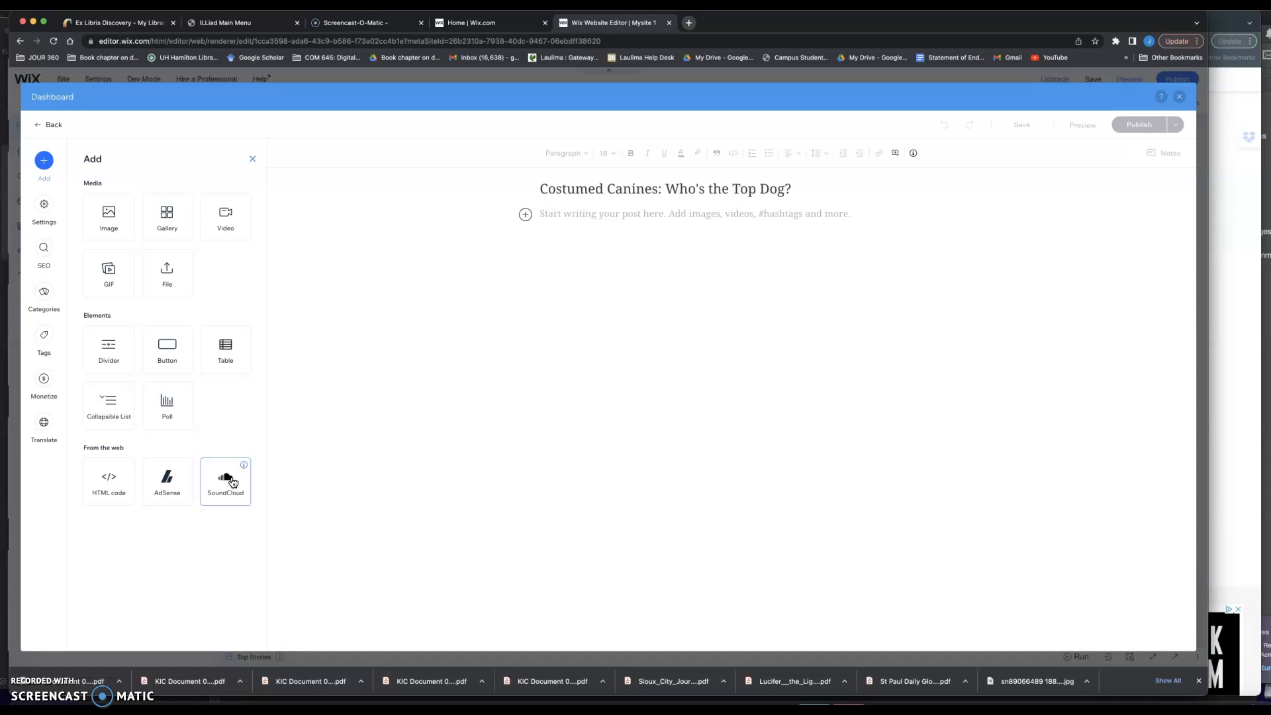
click(226, 480)
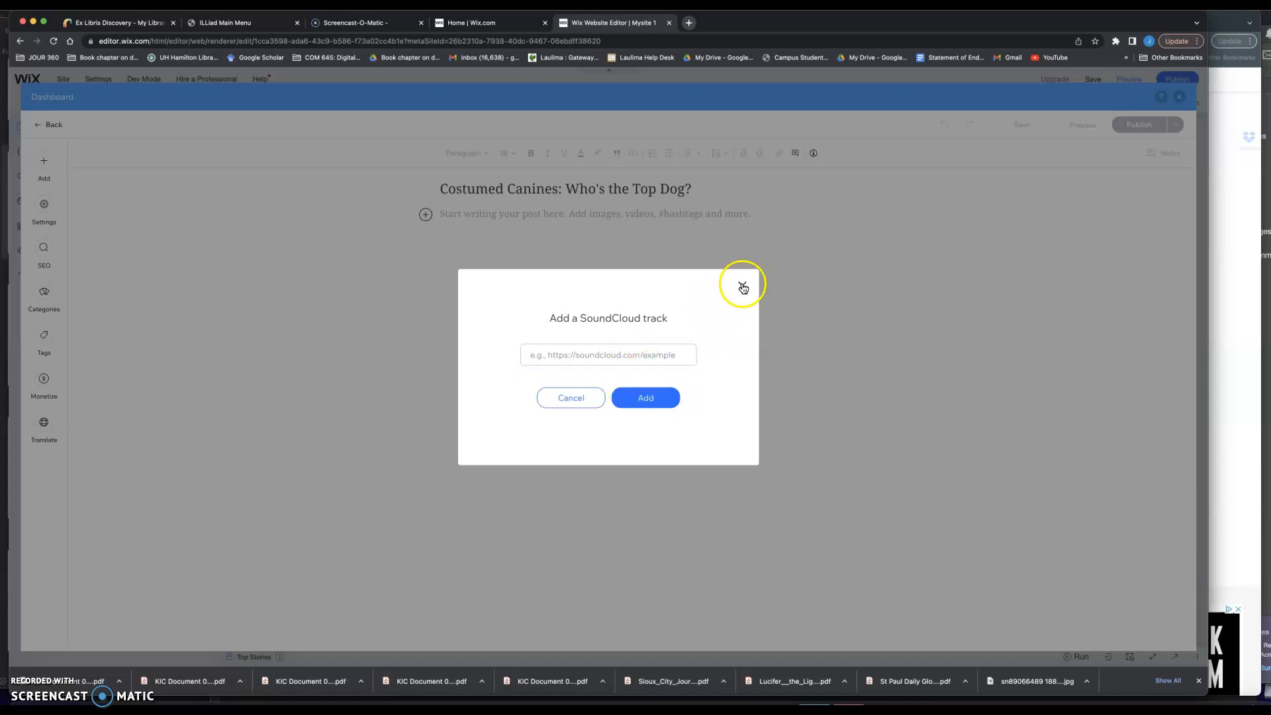
Step: Find the HOTEL200 2 track on SoundCloud in a new tab and copy its share link
click(748, 22)
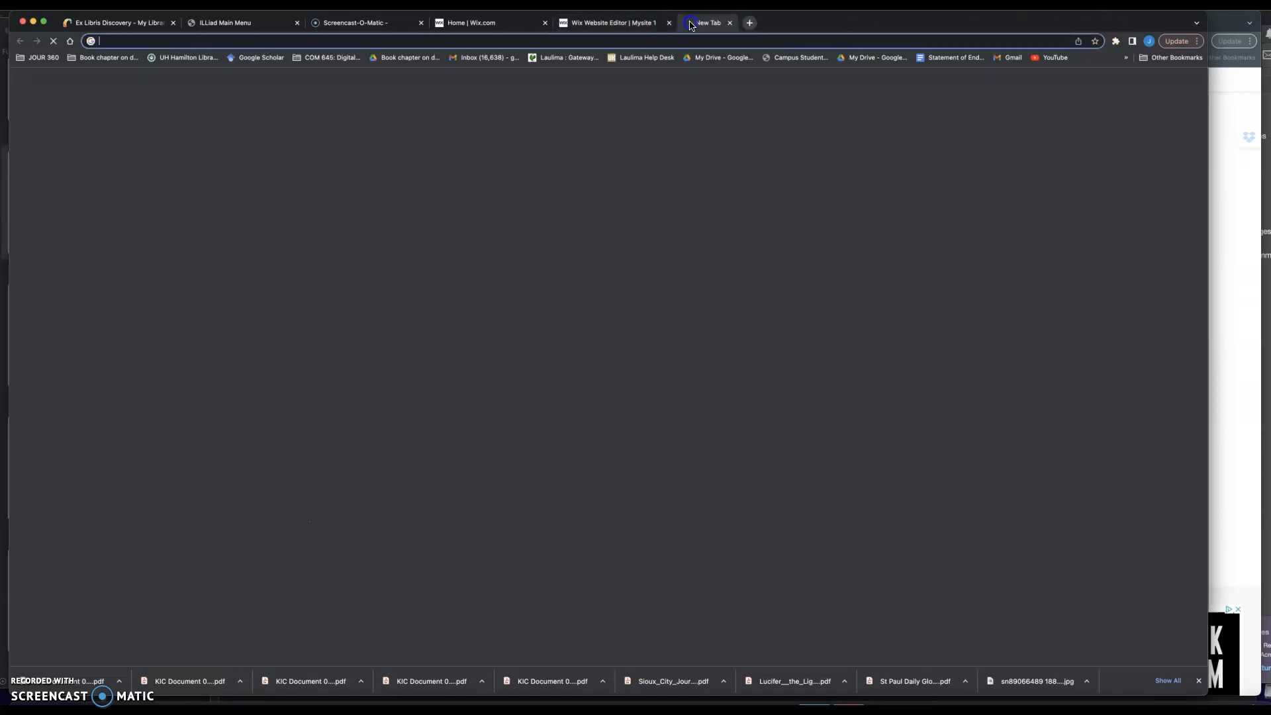
text(soundcloud.com/julien-gorbach)
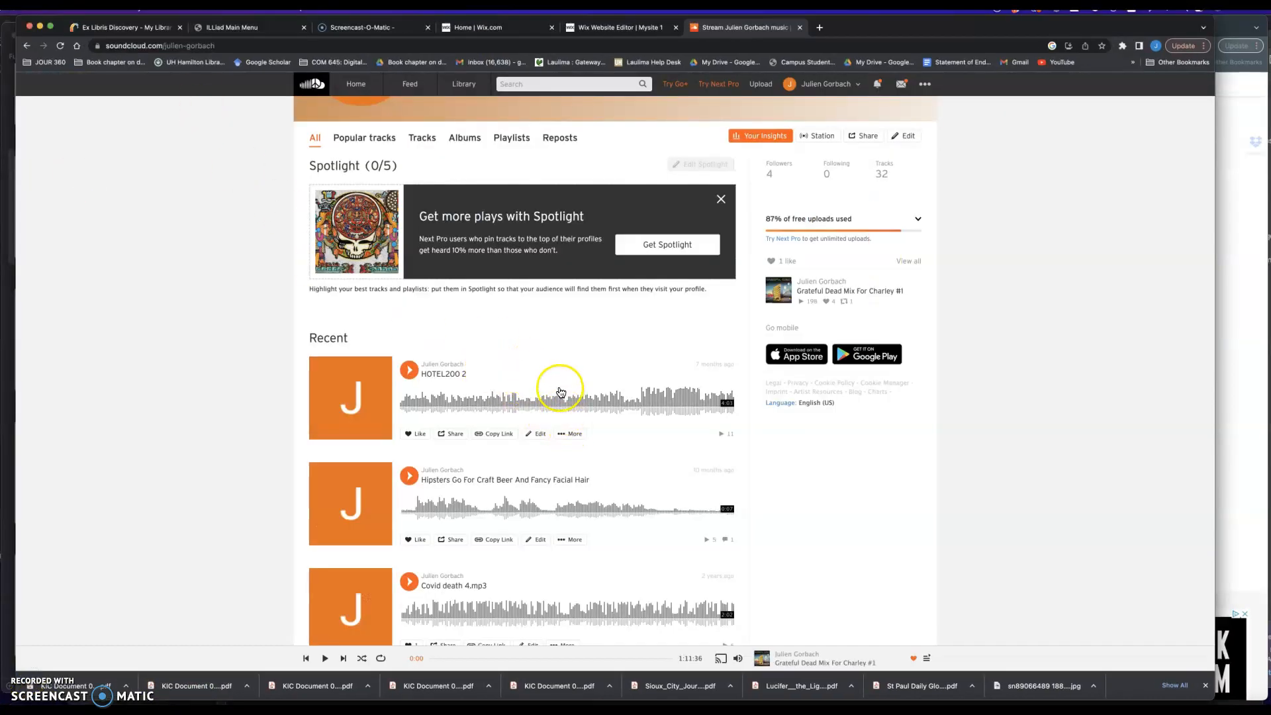
mouse_move(572, 379)
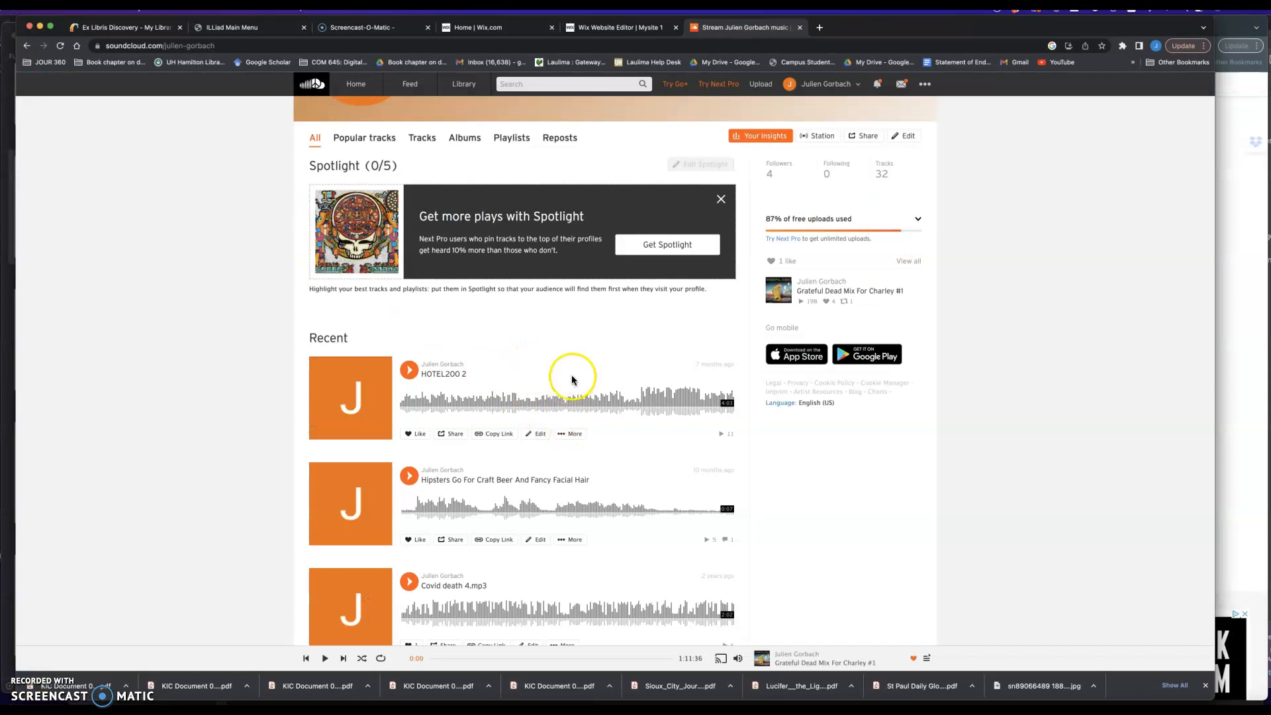
mouse_move(413, 424)
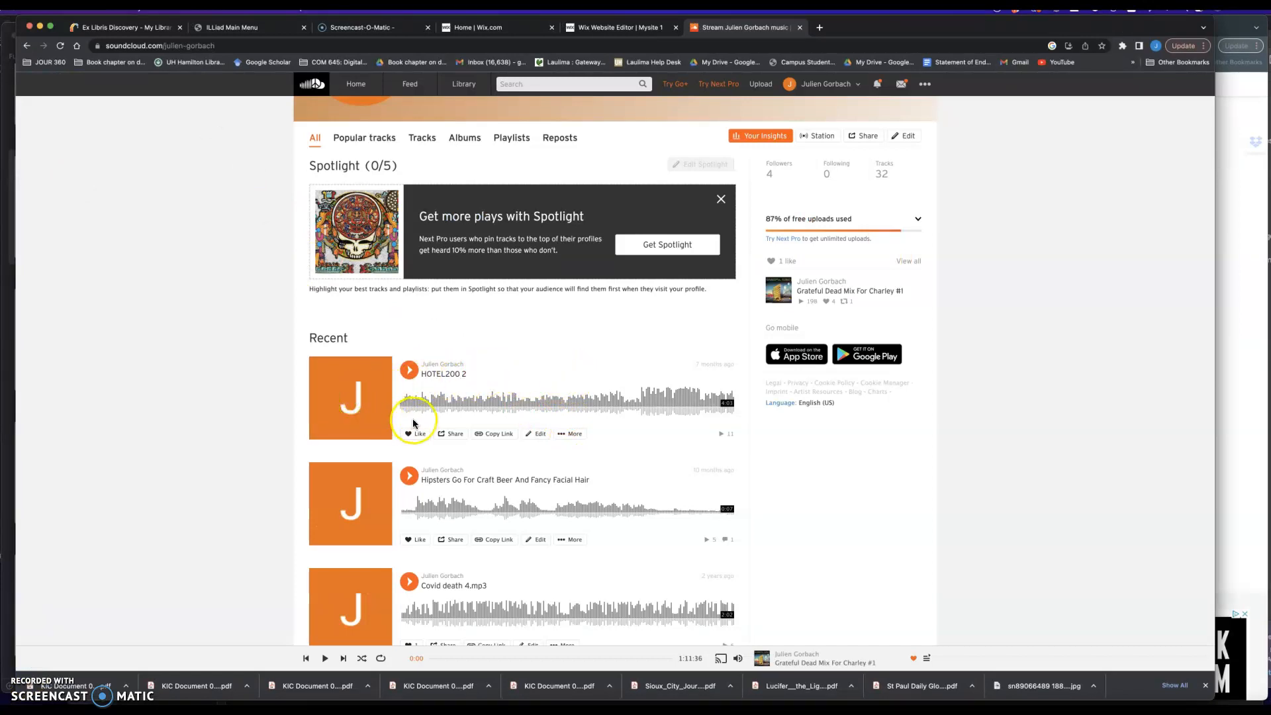
click(498, 433)
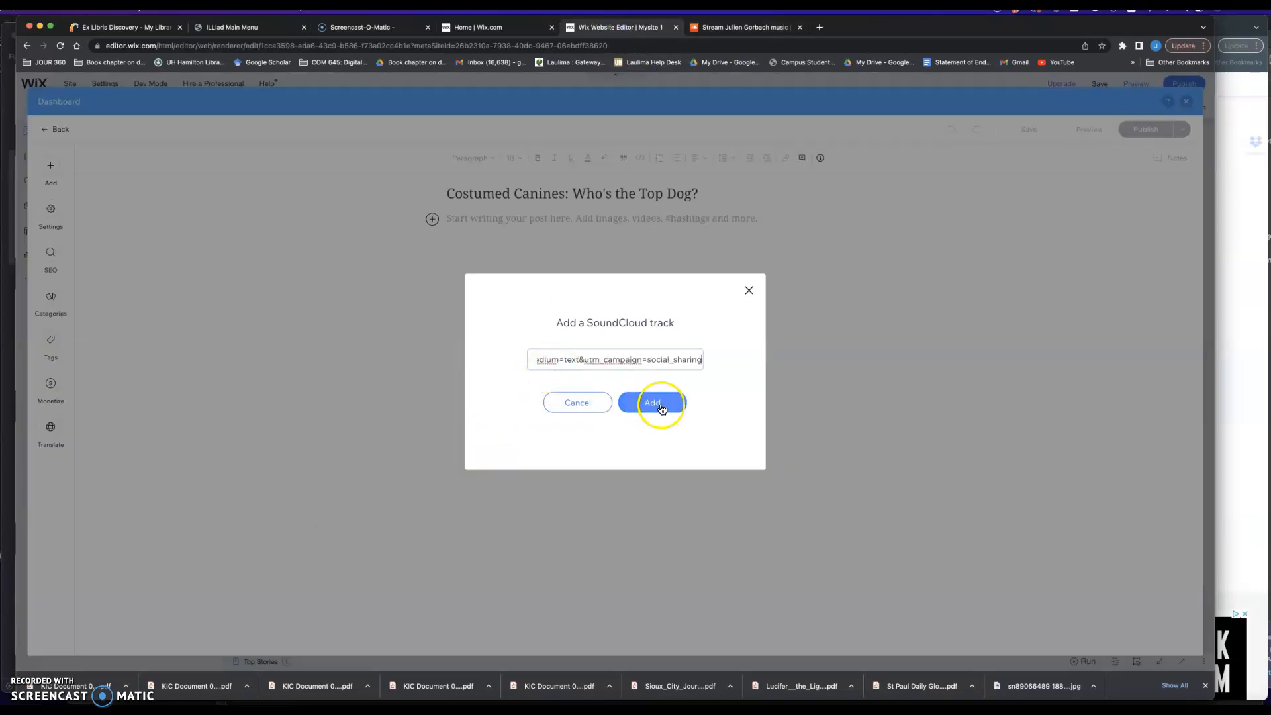
Step: Embed the pasted HOTEL200 2 track in the post and return to the site pages
click(652, 402)
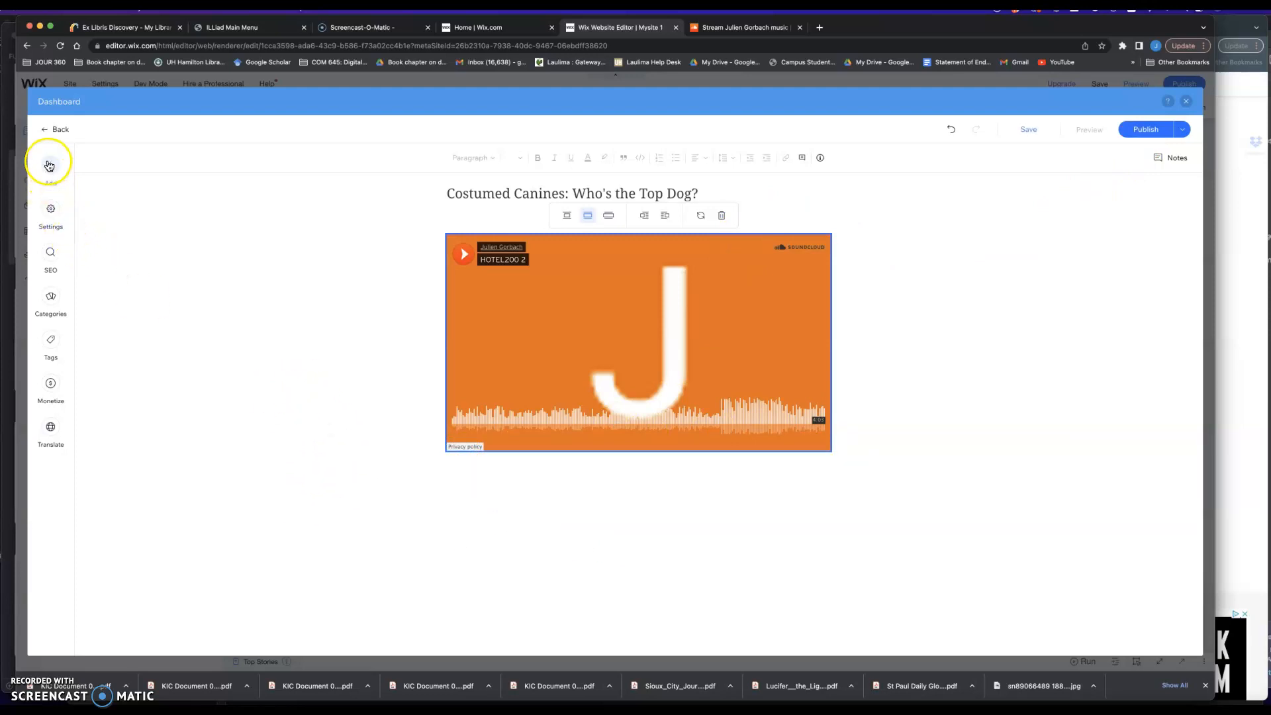
click(49, 162)
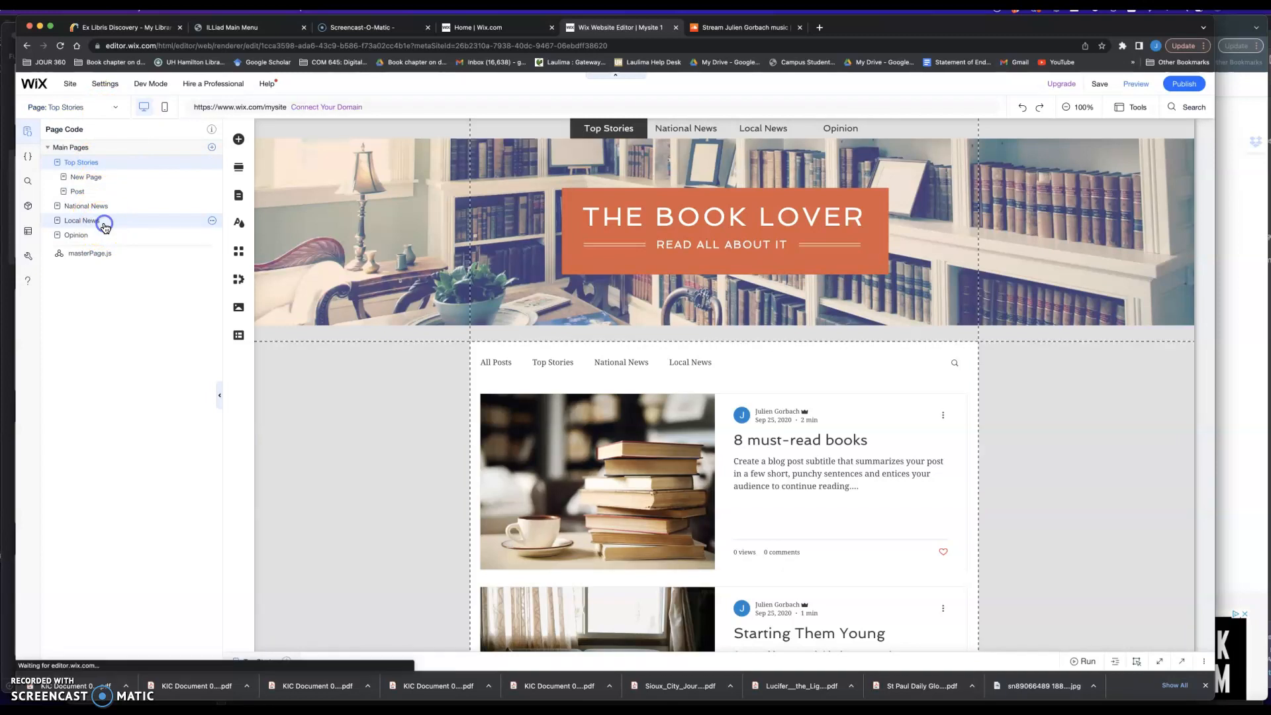
Step: Replace the Local News page headline with 'Costumed Canines: Who's the Top Dog?'
click(81, 221)
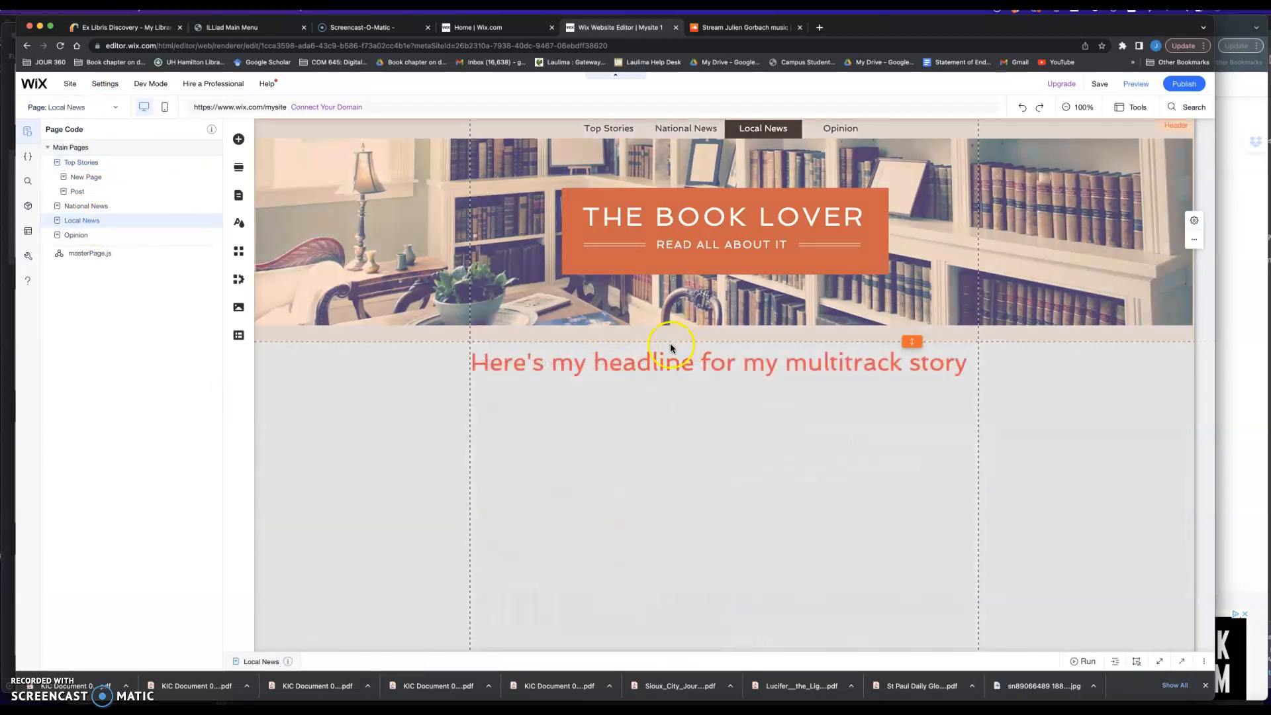
click(718, 363)
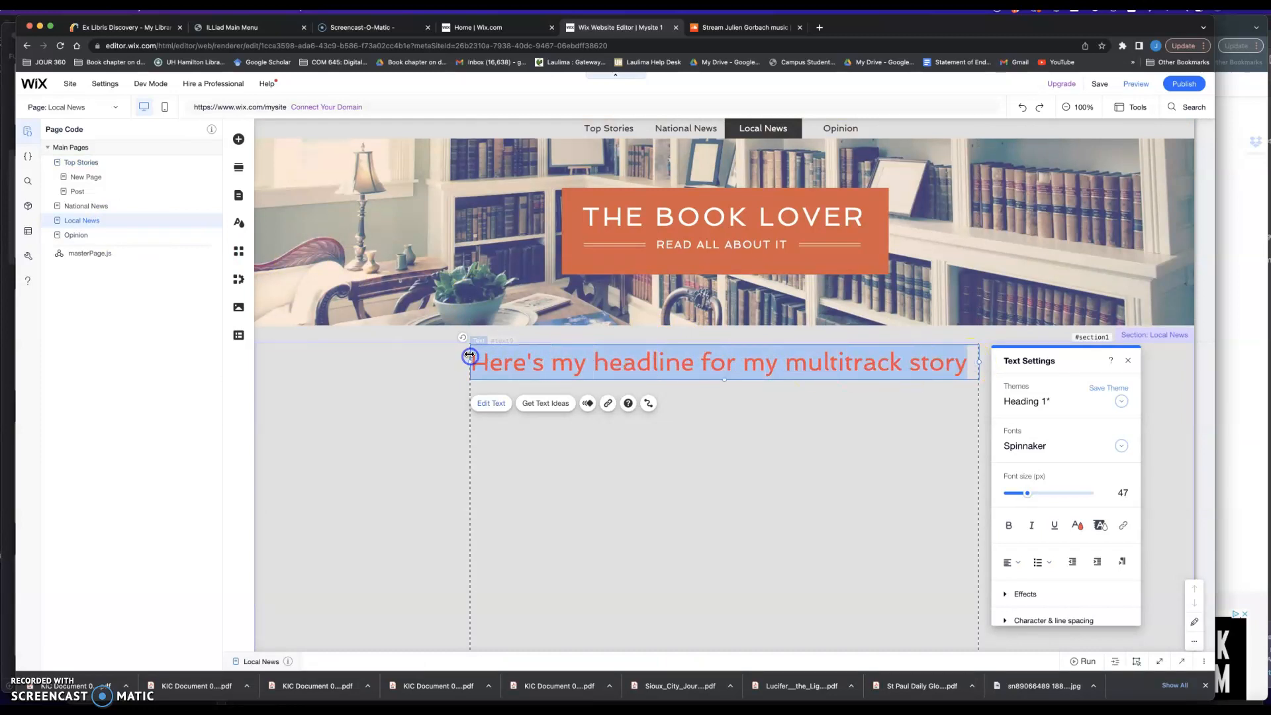
text(Costumed Canines)
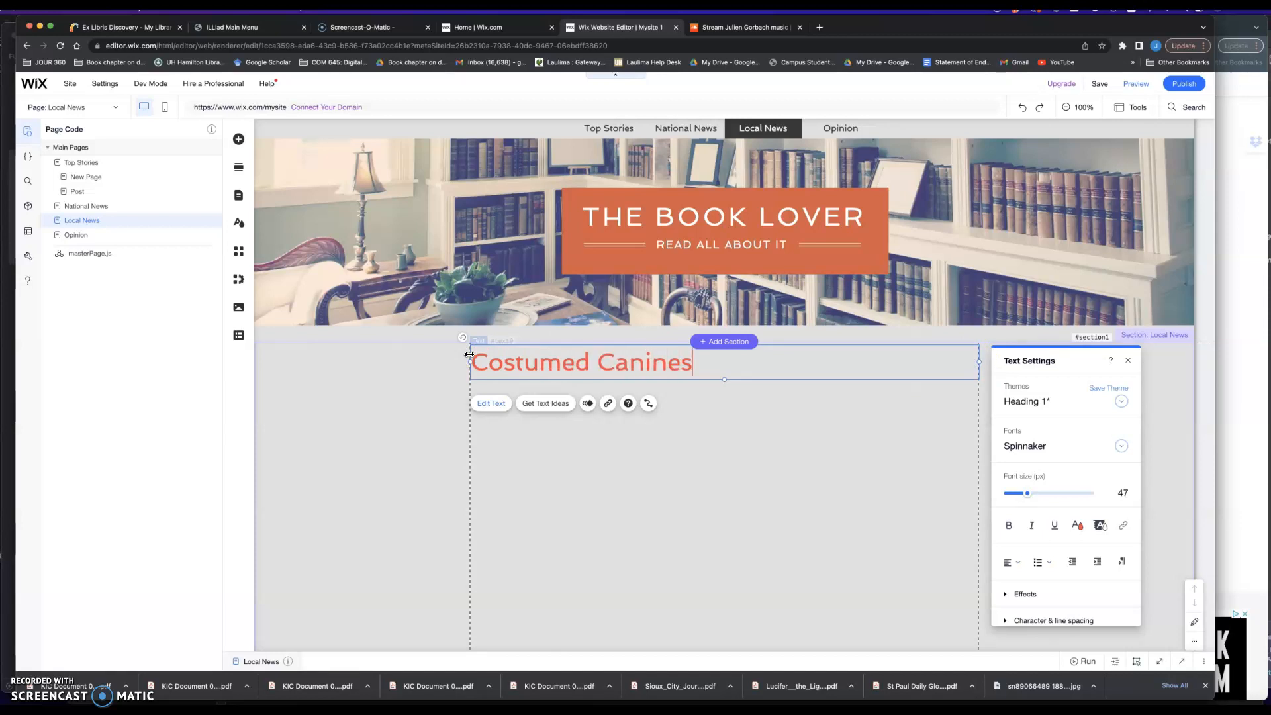
text(: Who's t)
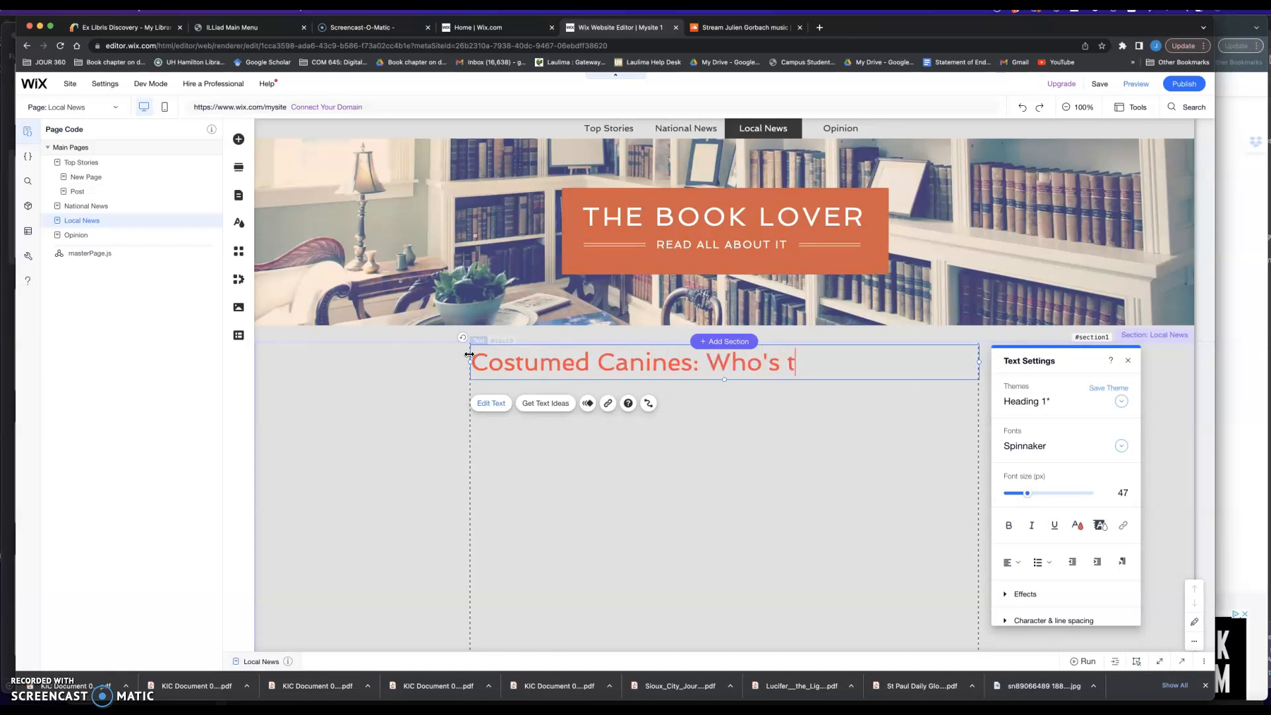
text(he Top Dog)
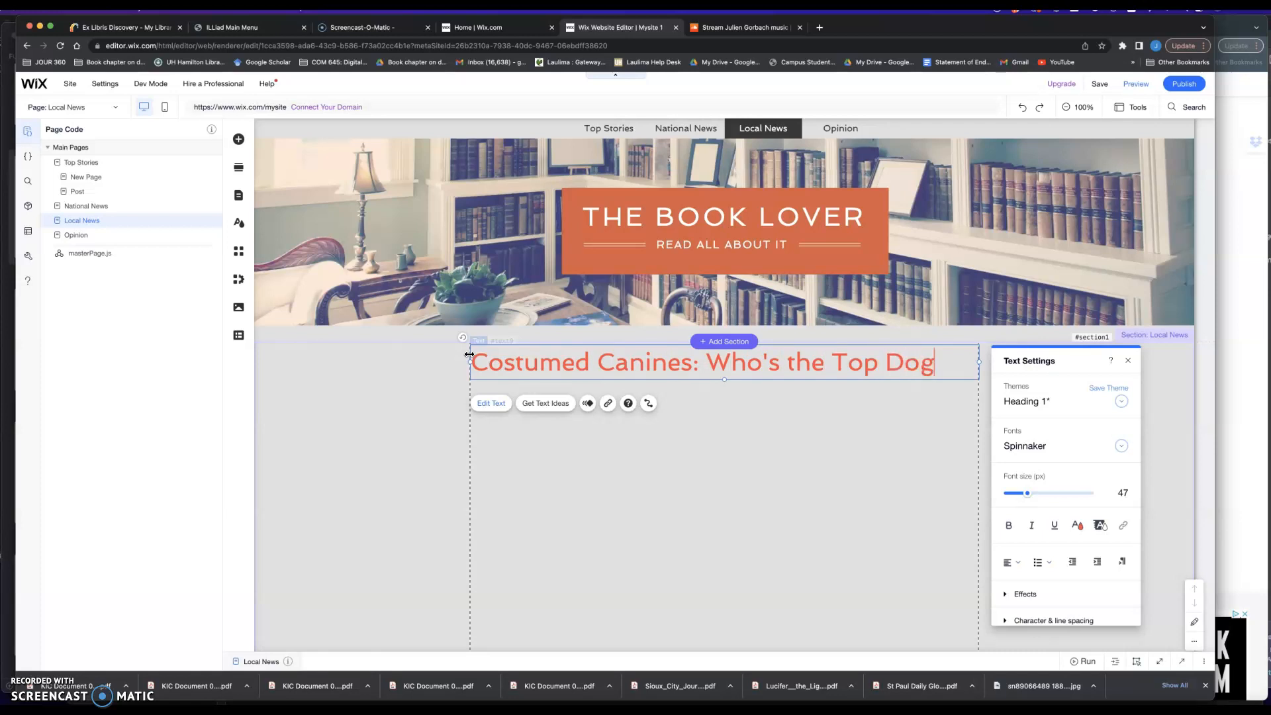
text(?)
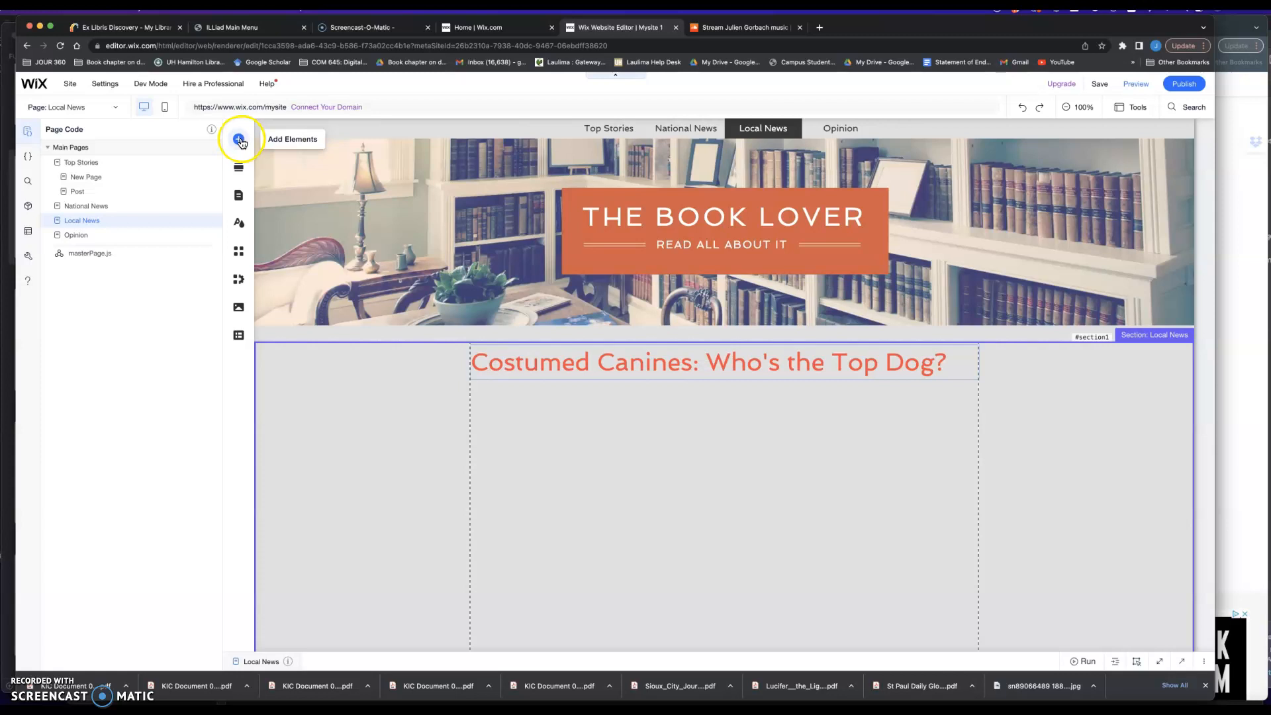
Step: Add a SoundCloud Player from Video & Music and place it below the Local News headline
click(238, 139)
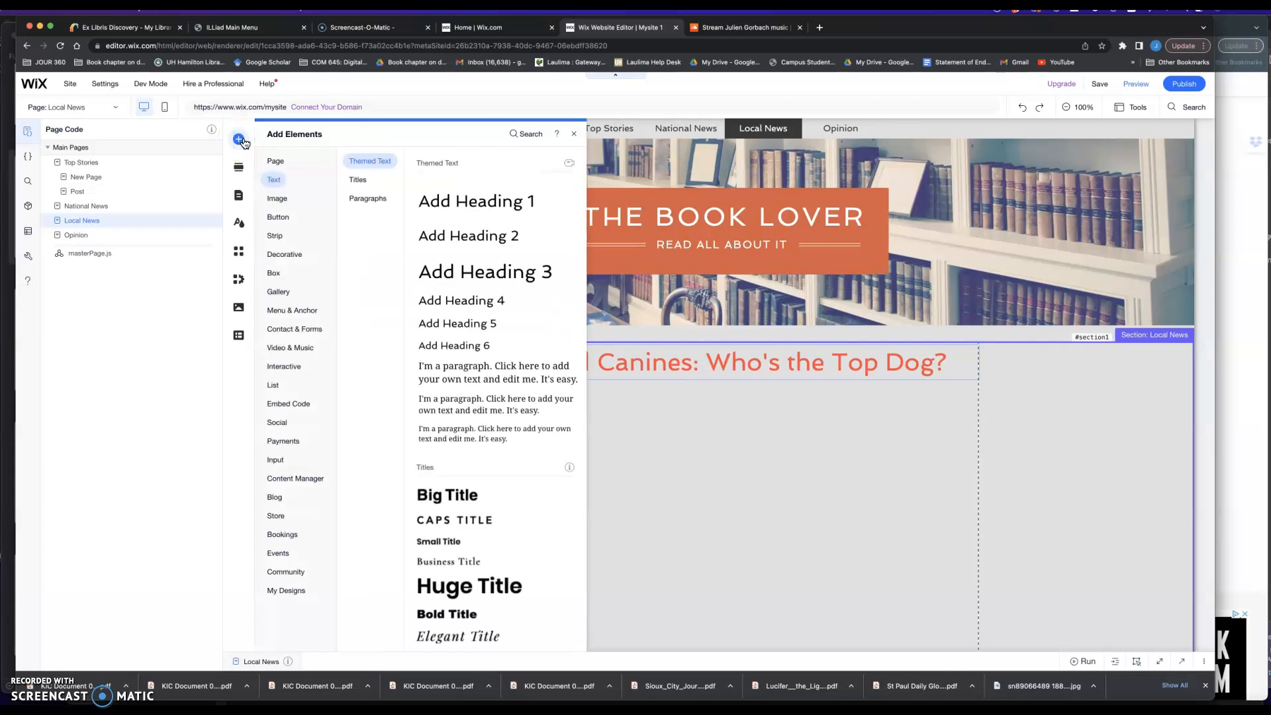
click(275, 160)
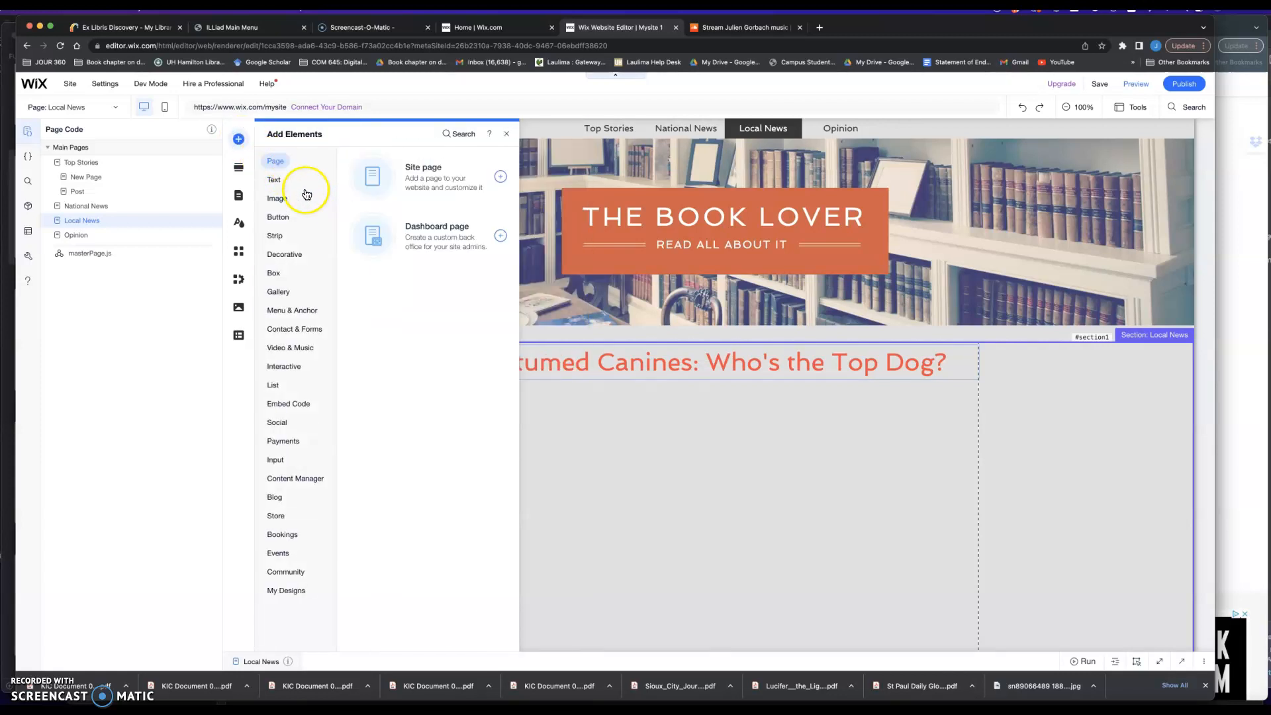
mouse_move(287, 221)
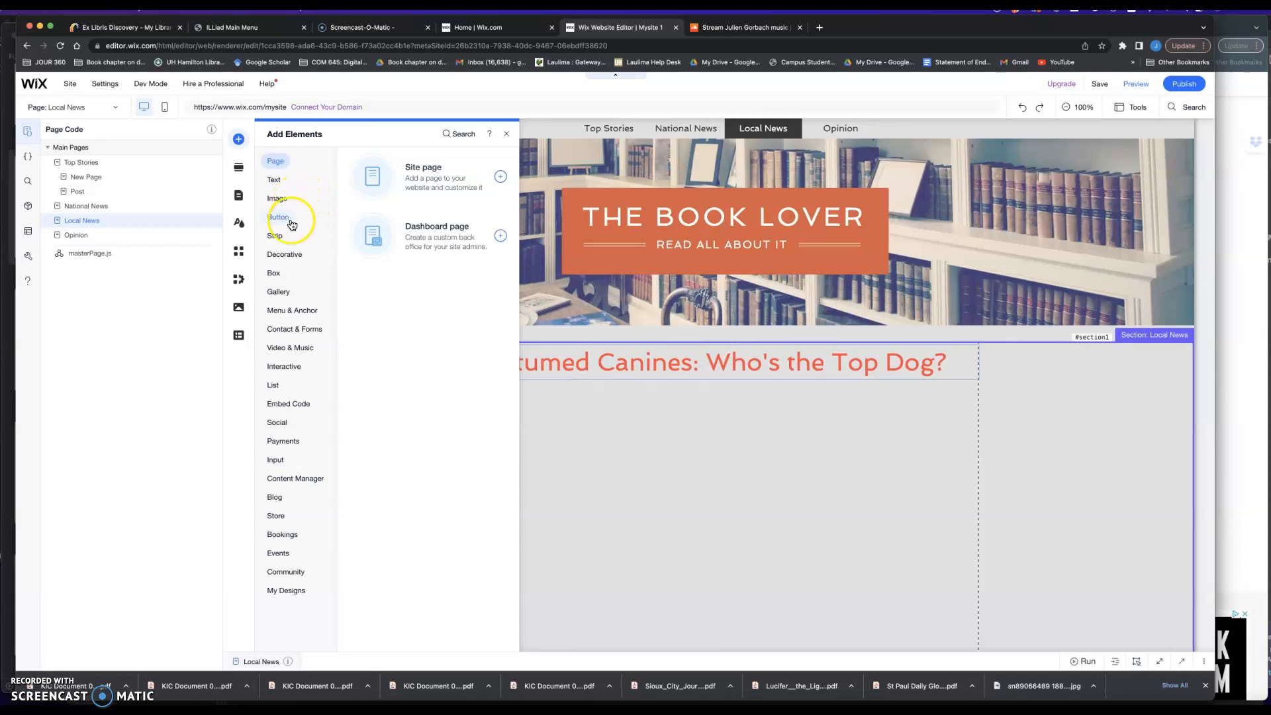
click(283, 254)
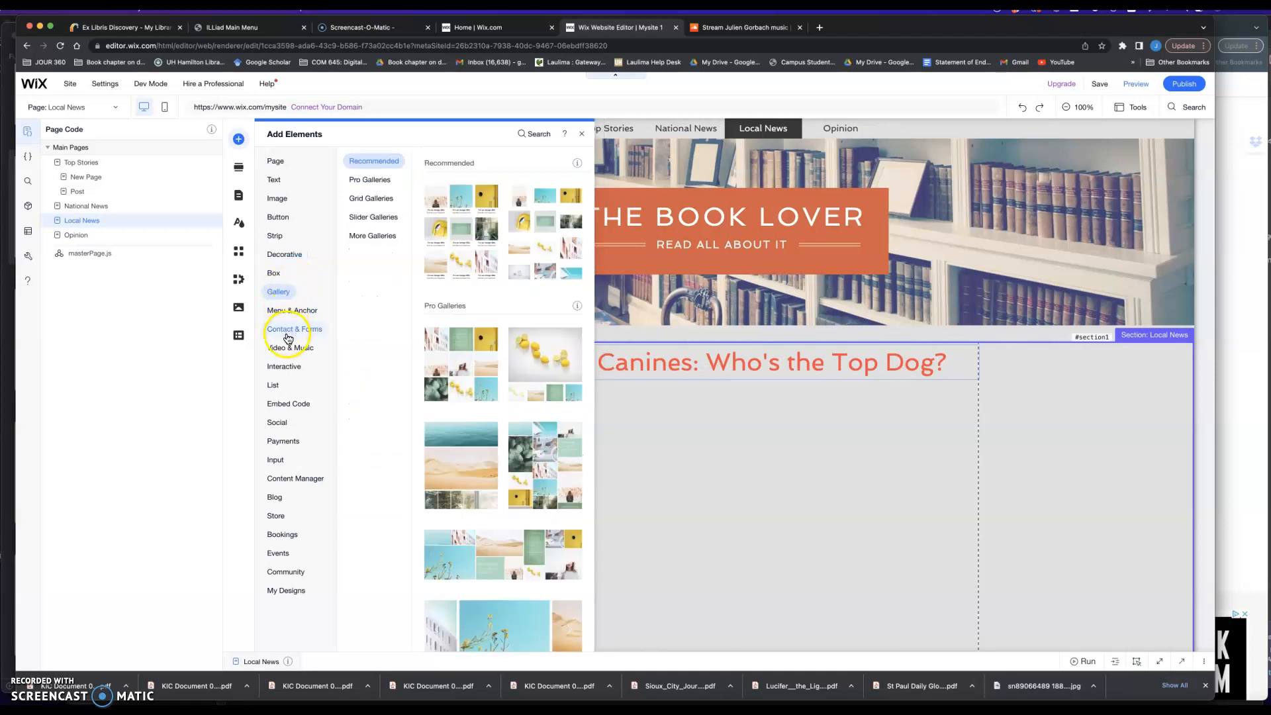
click(290, 347)
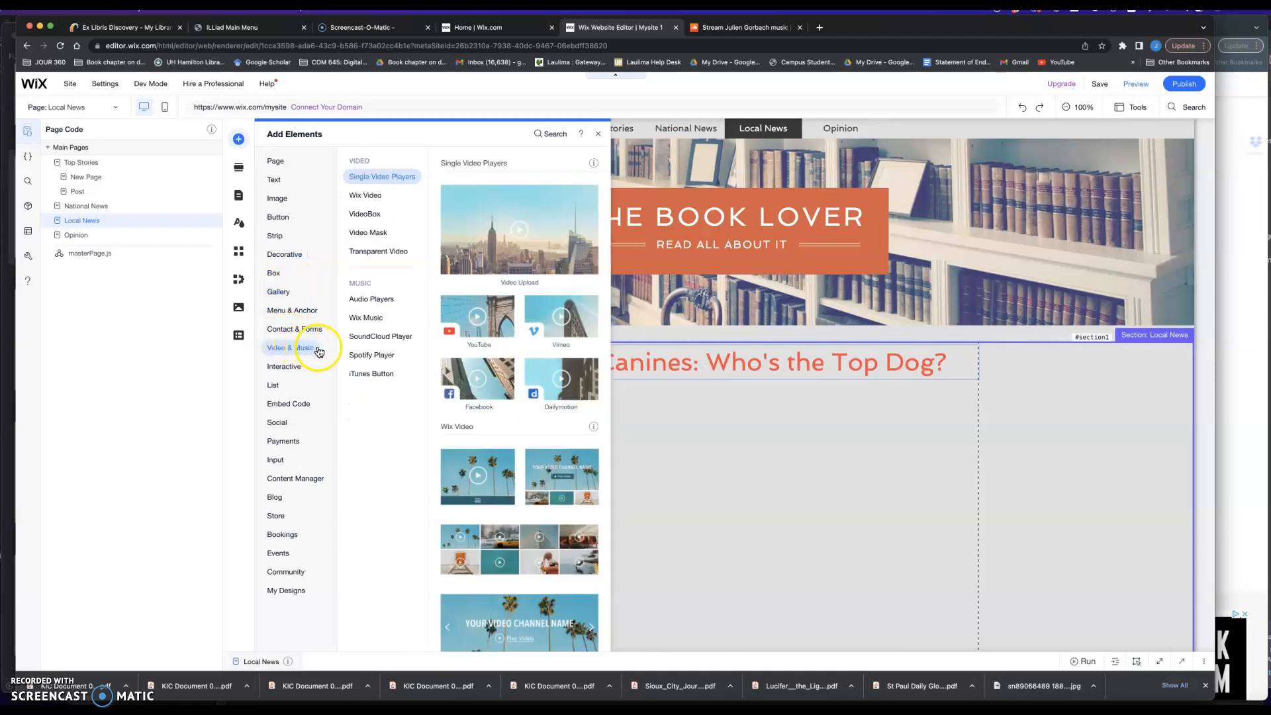
click(380, 335)
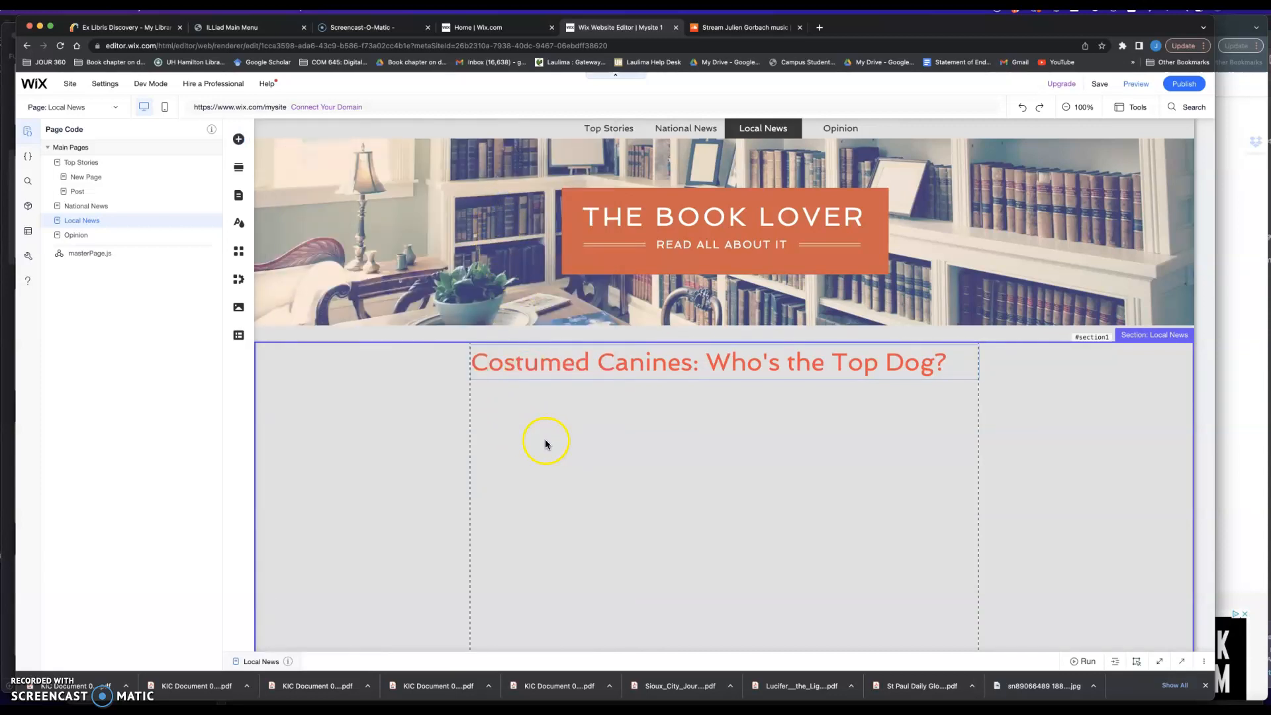
drag(545, 444, 846, 506)
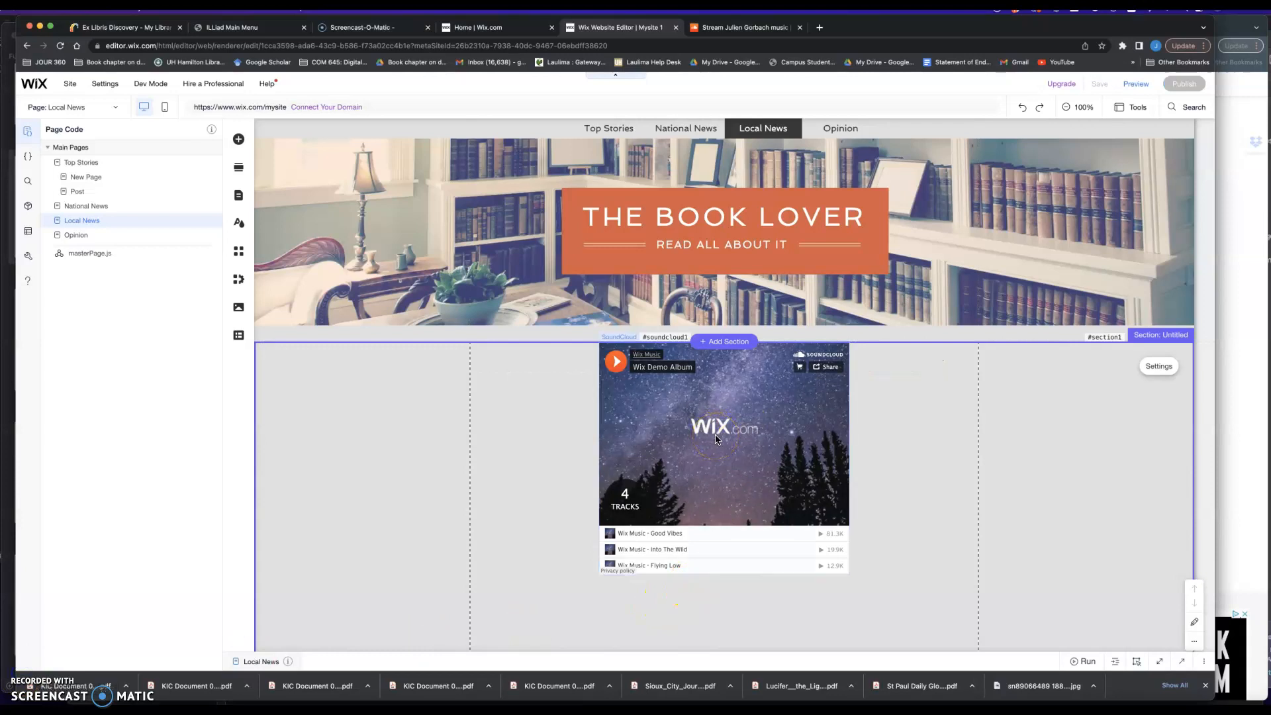
Step: Point the player's settings URL at the HOTEL200 2 track and confirm
click(722, 435)
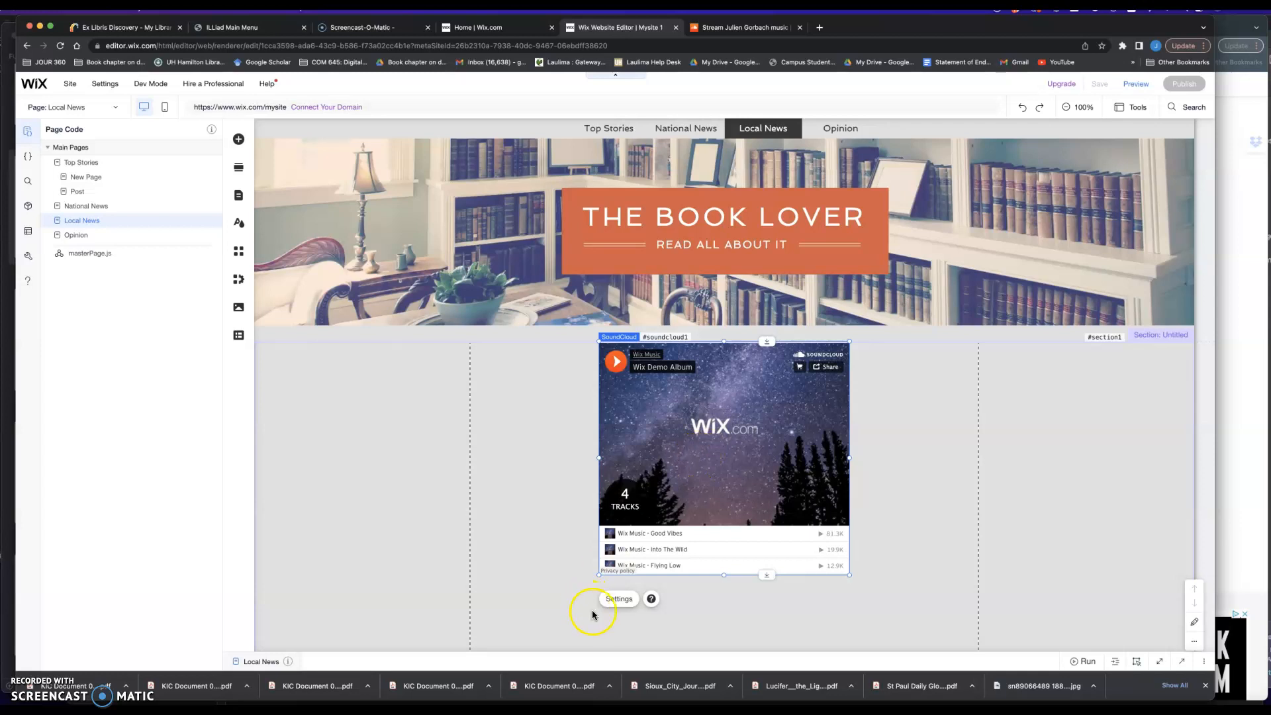
click(618, 599)
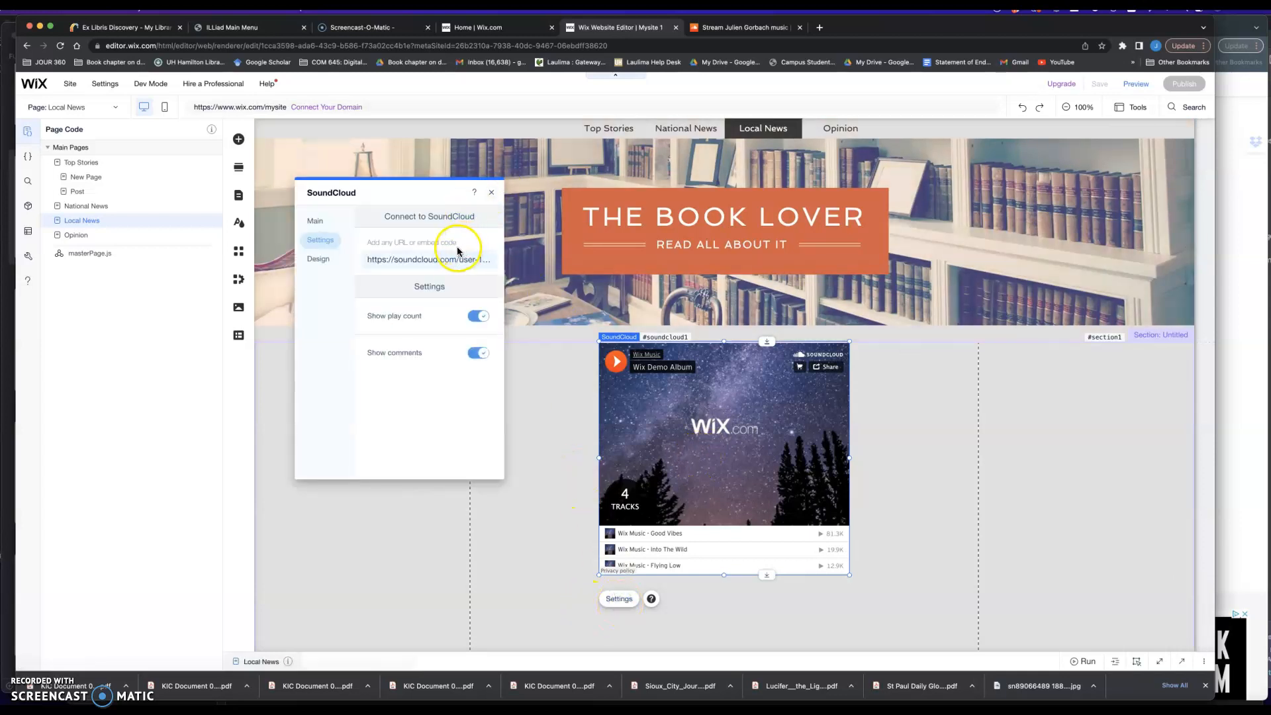
click(428, 258)
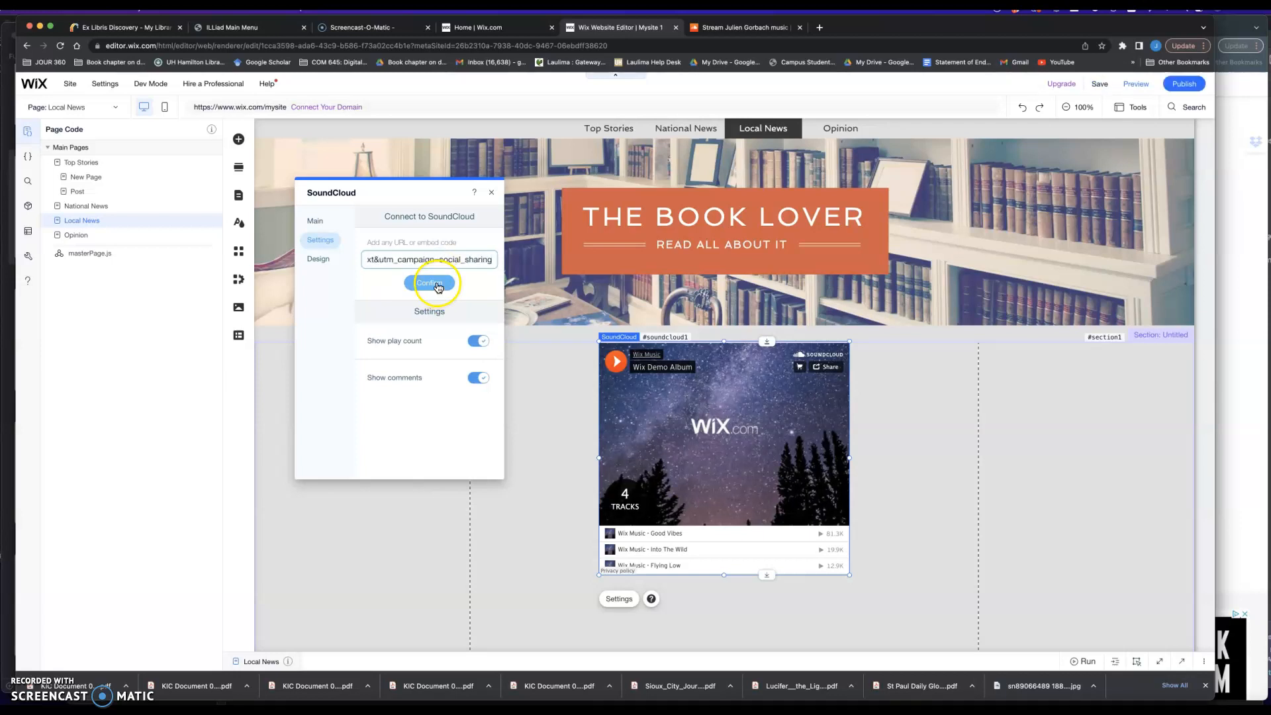
click(429, 283)
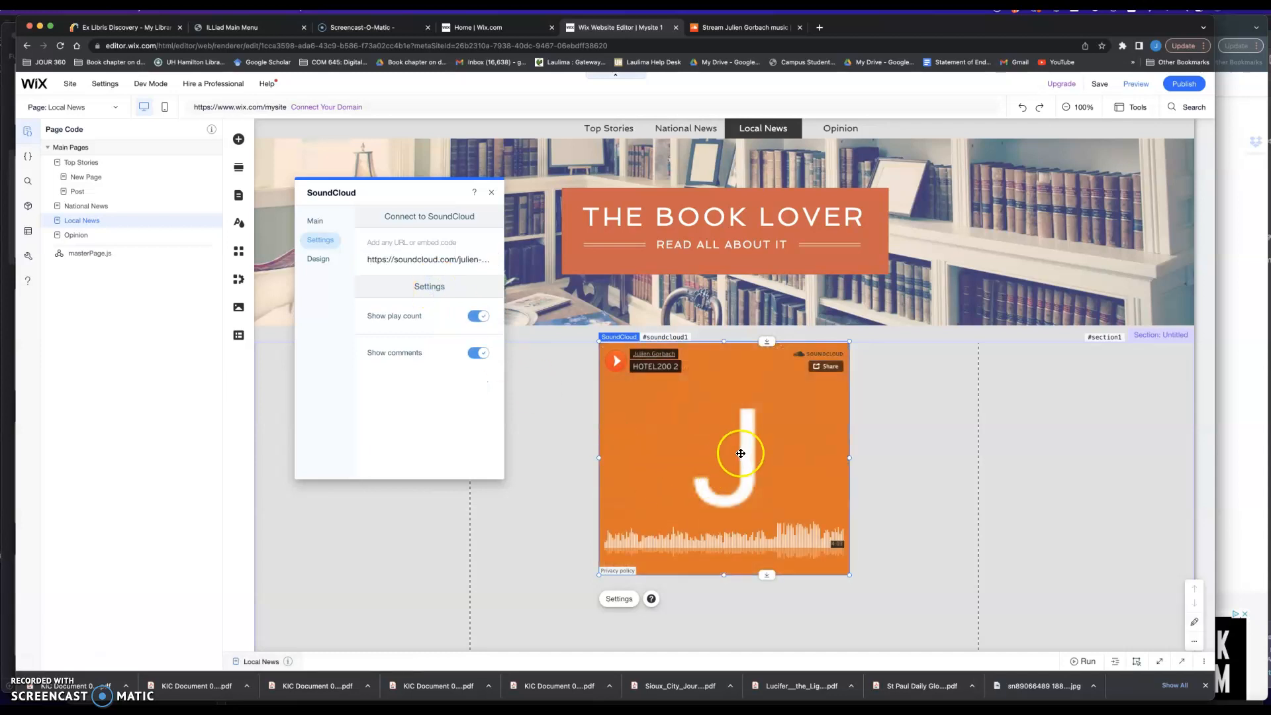
mouse_move(68, 628)
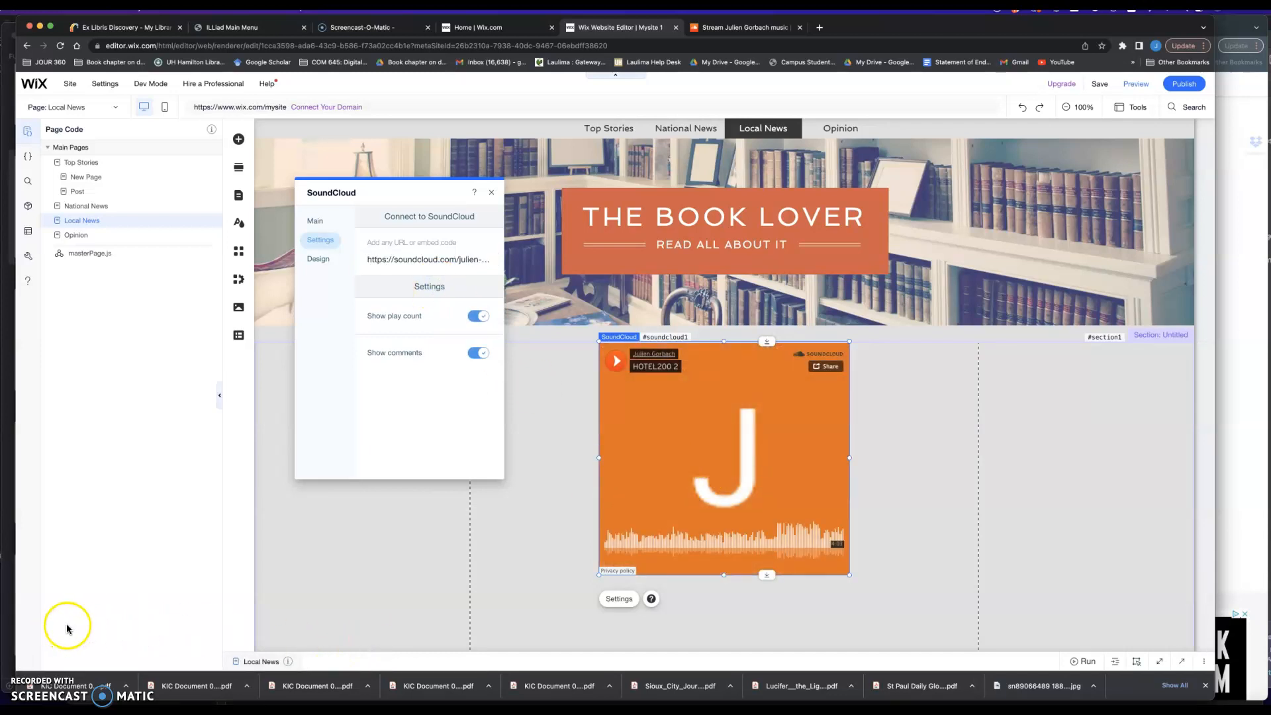